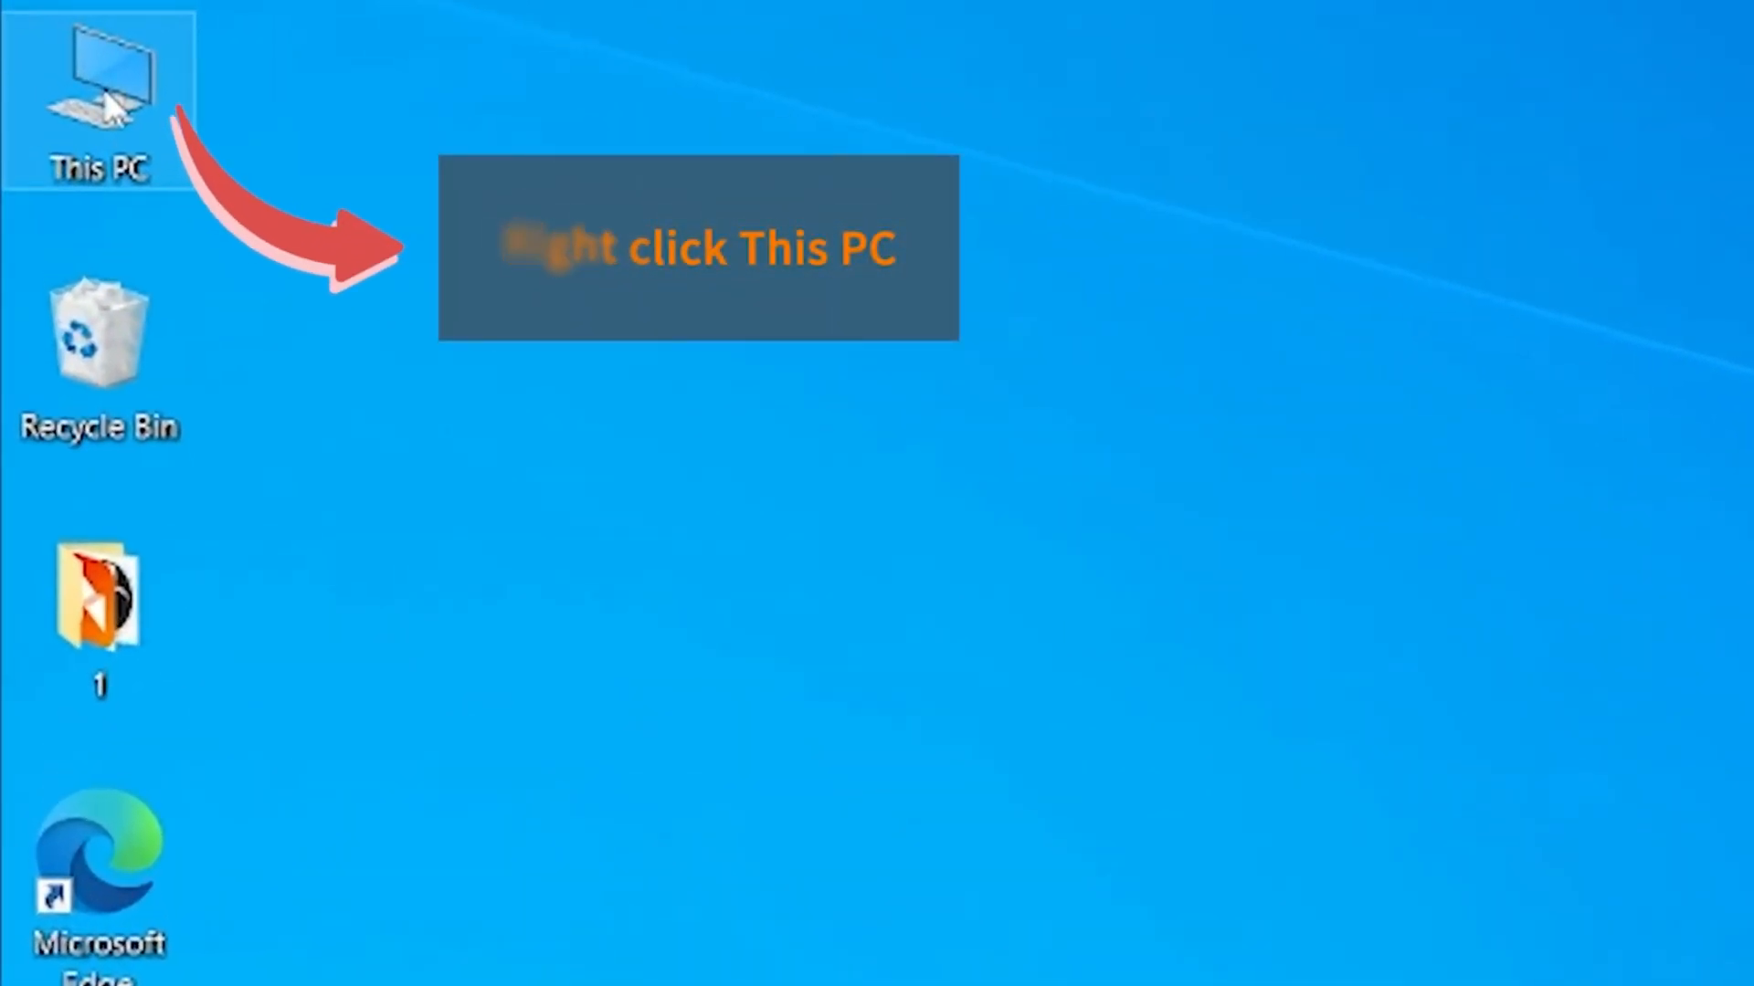
Open Computer Management from the This PC desktop icon's Manage command.
right_click(110, 85)
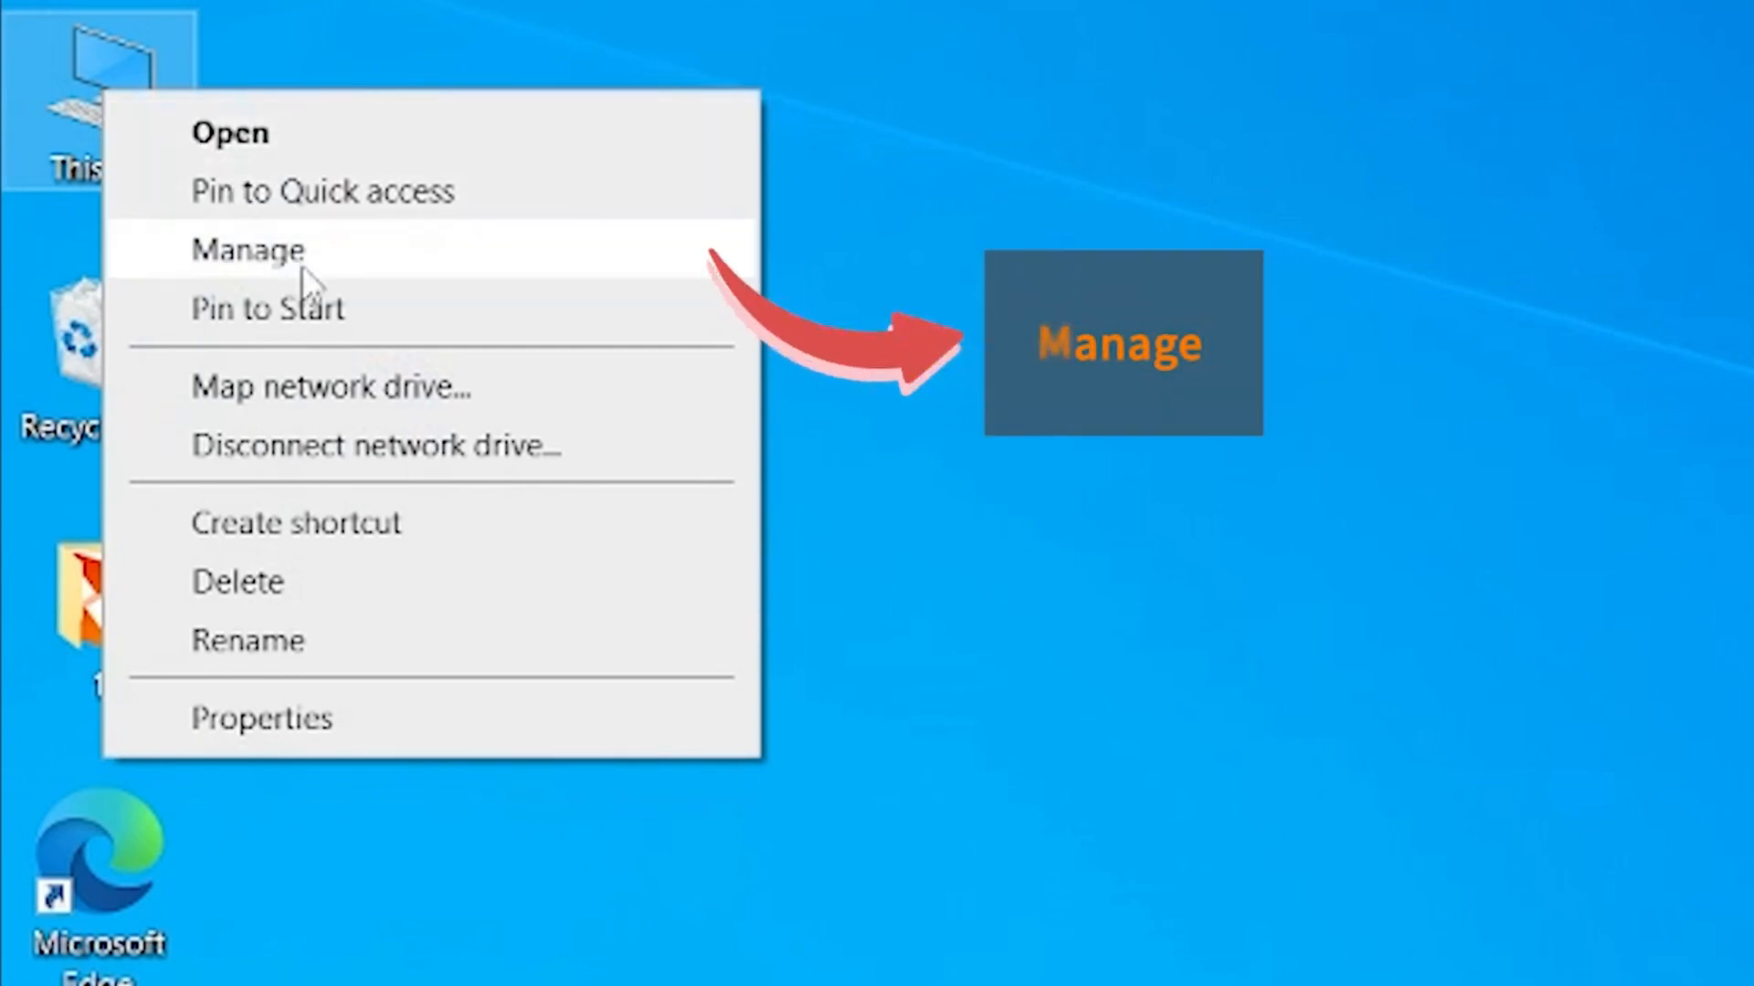
left_click(254, 251)
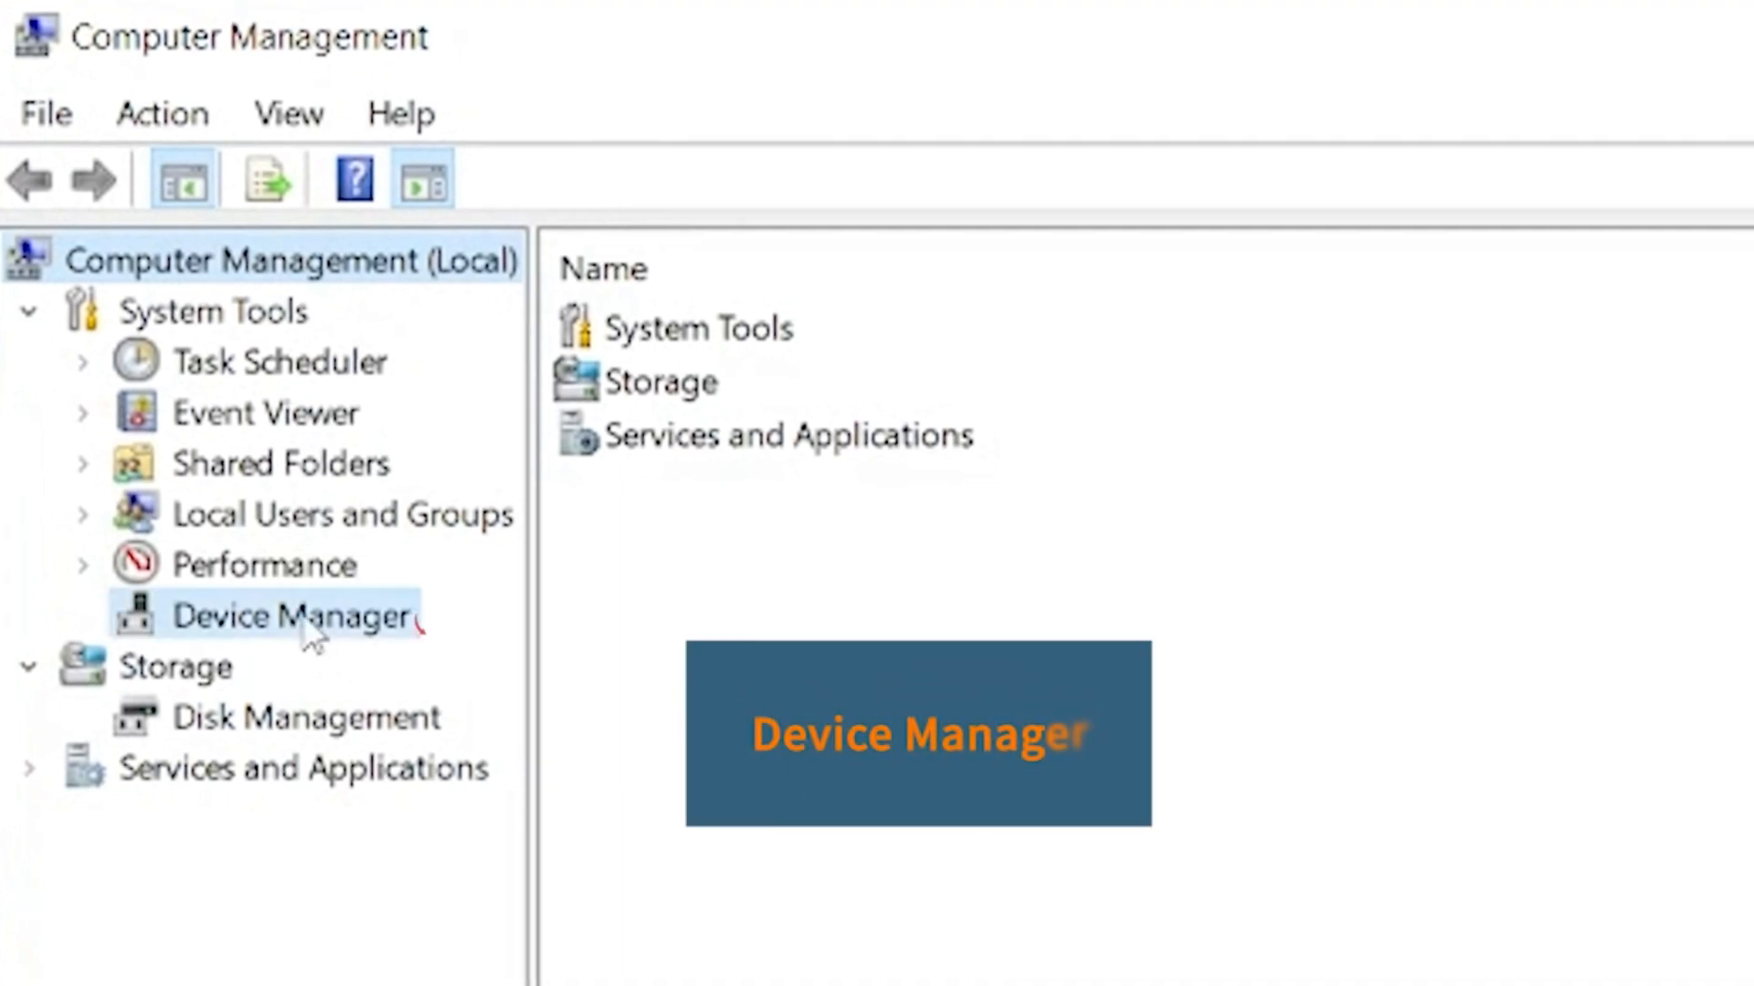
In Device Manager, open USB Printing Support's properties under Universal Serial Bus controllers.
left_click(301, 617)
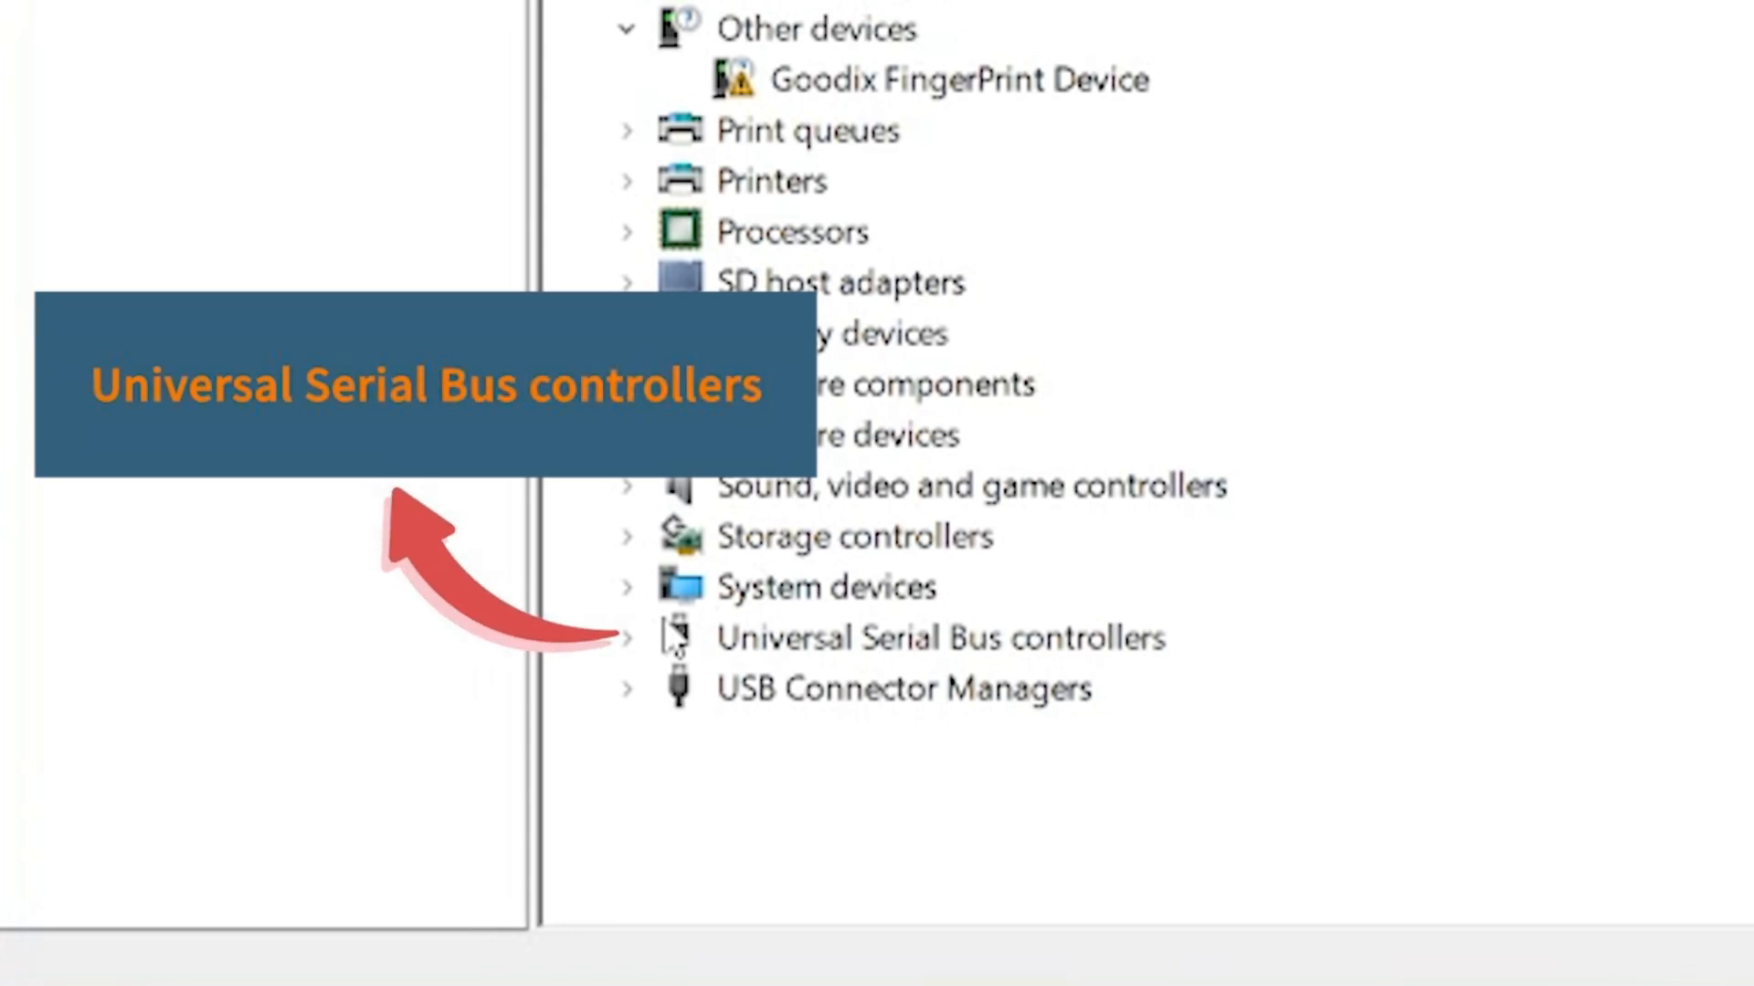
left_click(628, 638)
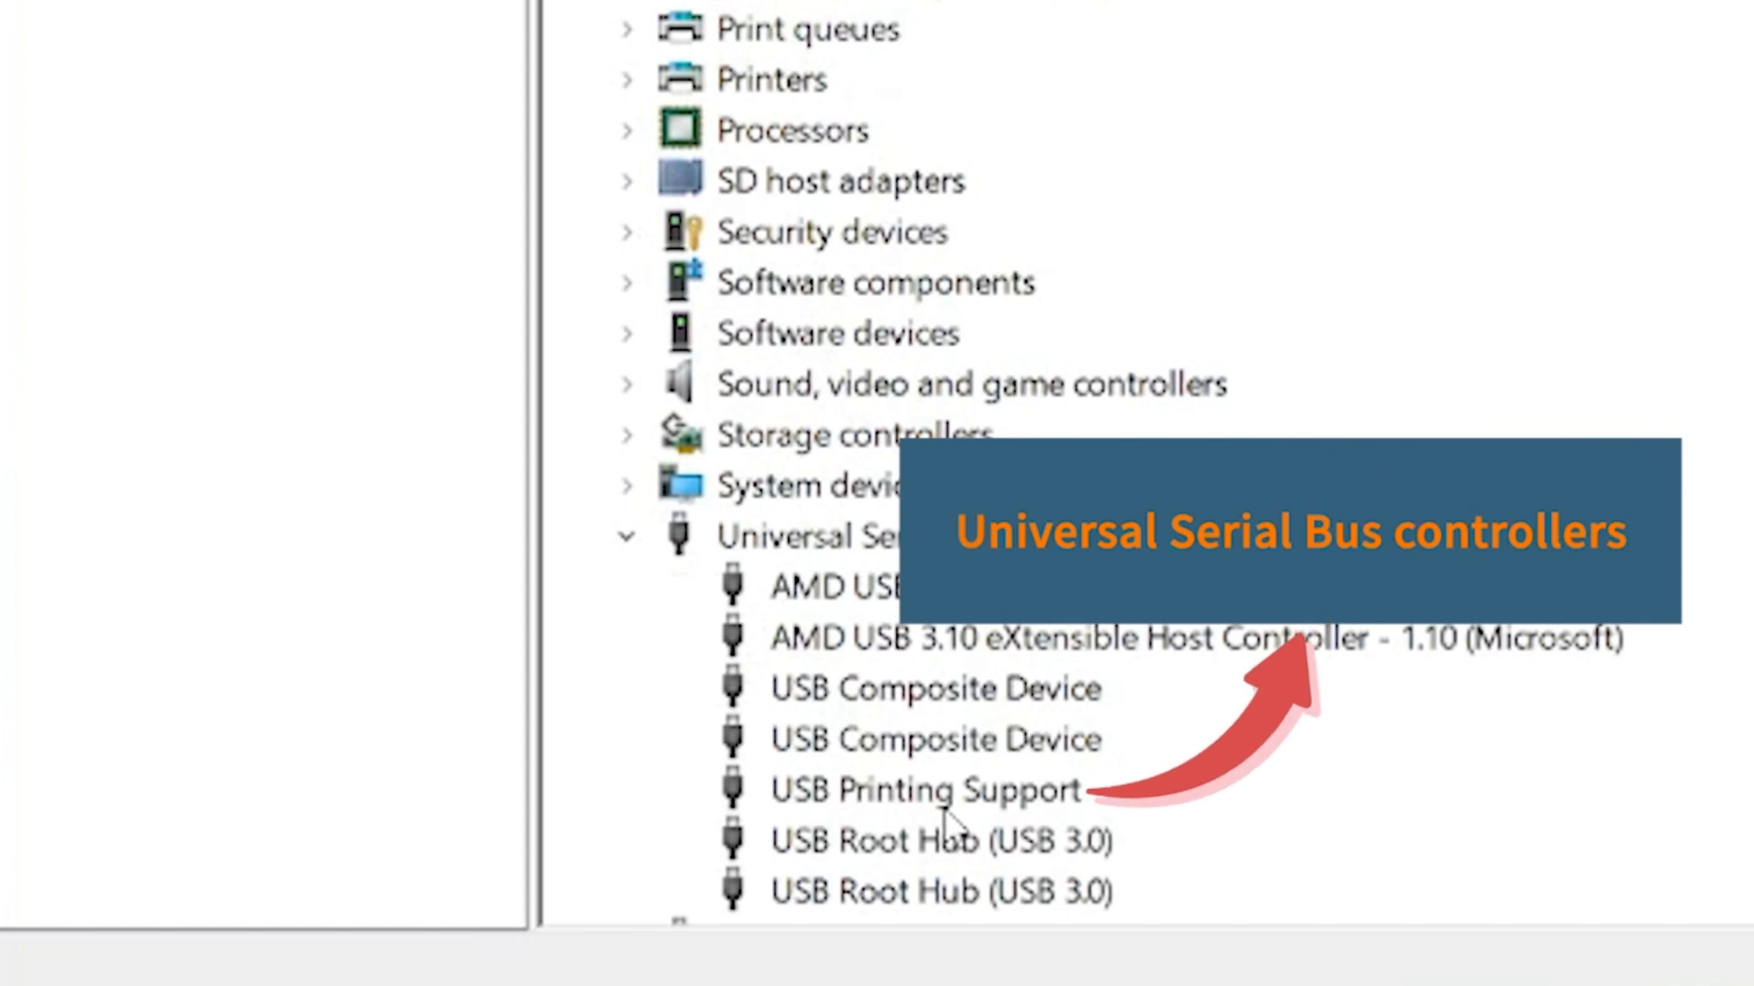
double_click(923, 789)
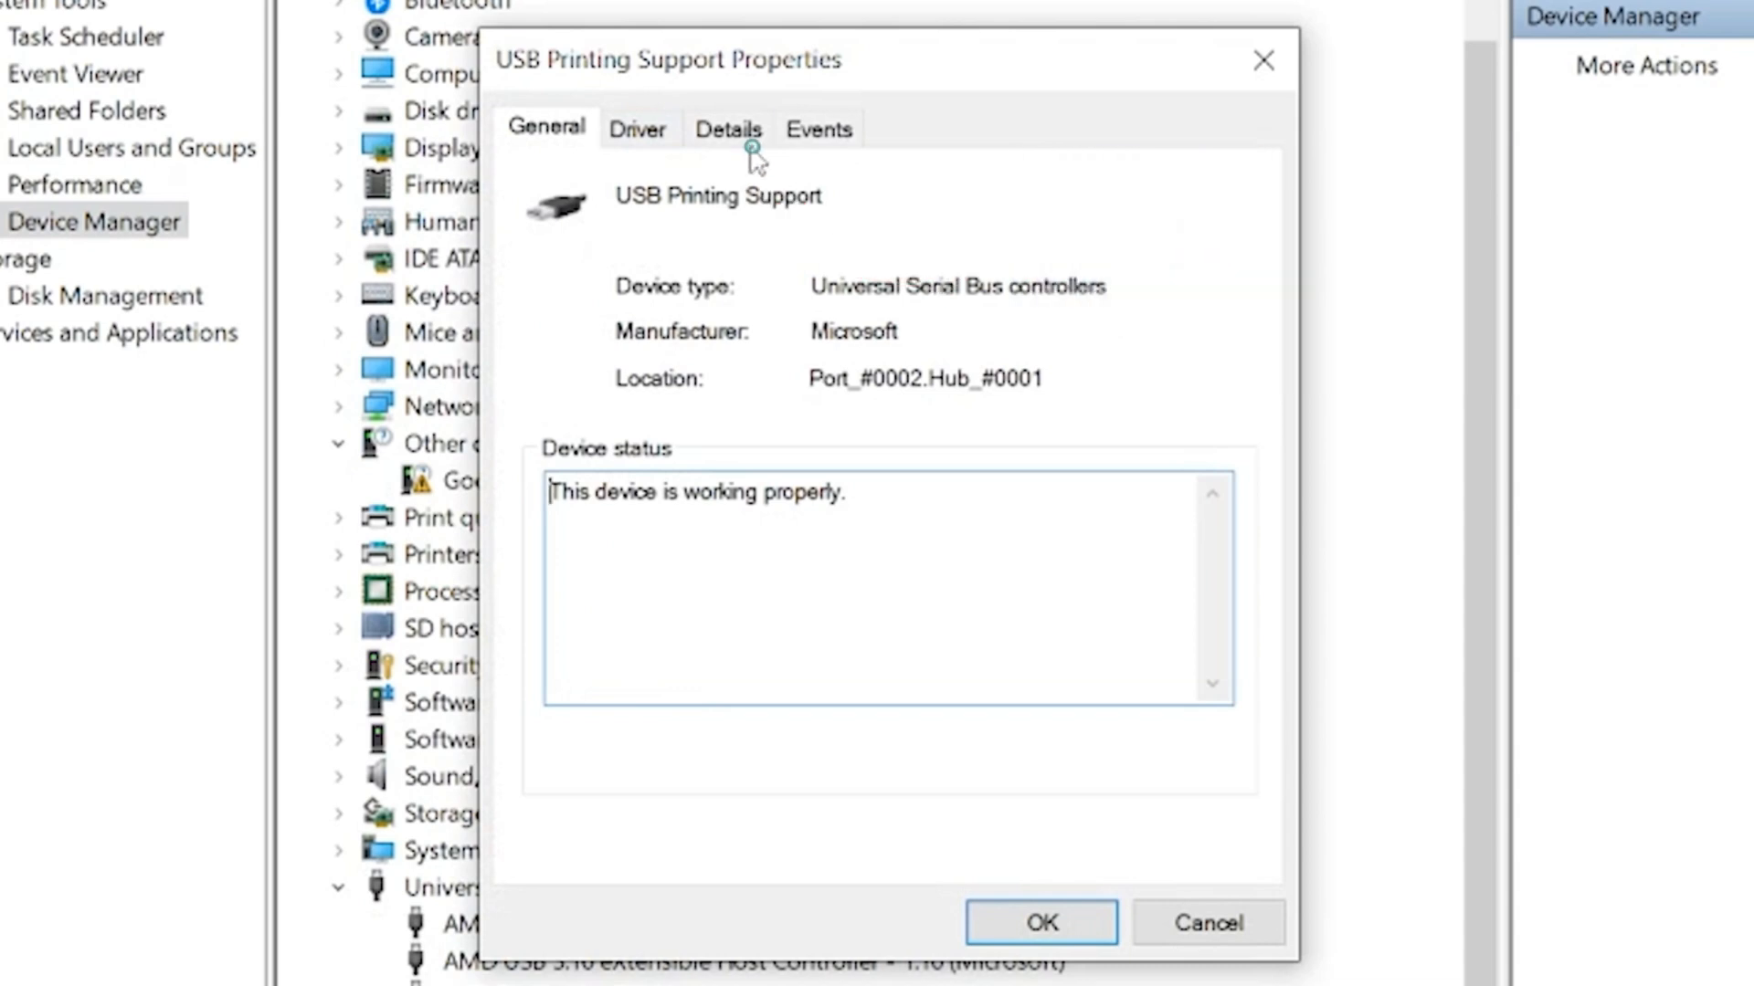
View the Bus relations property on the USB Printing Support Details page.
left_click(727, 128)
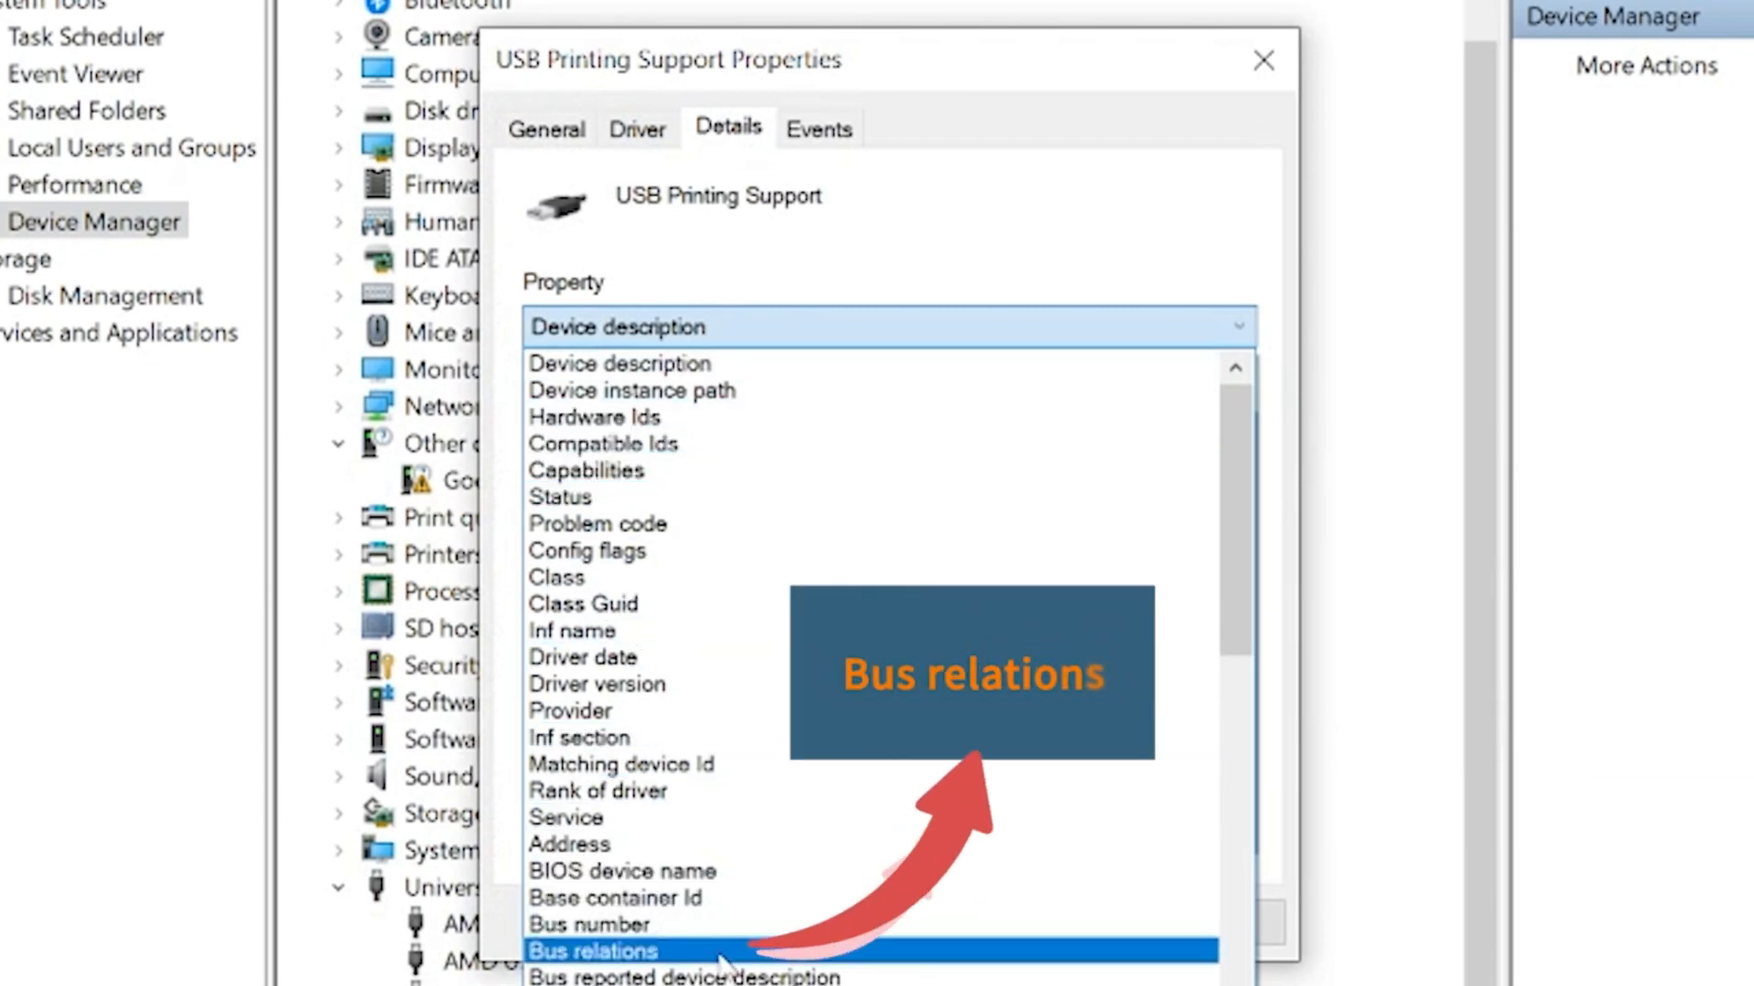
left_click(588, 952)
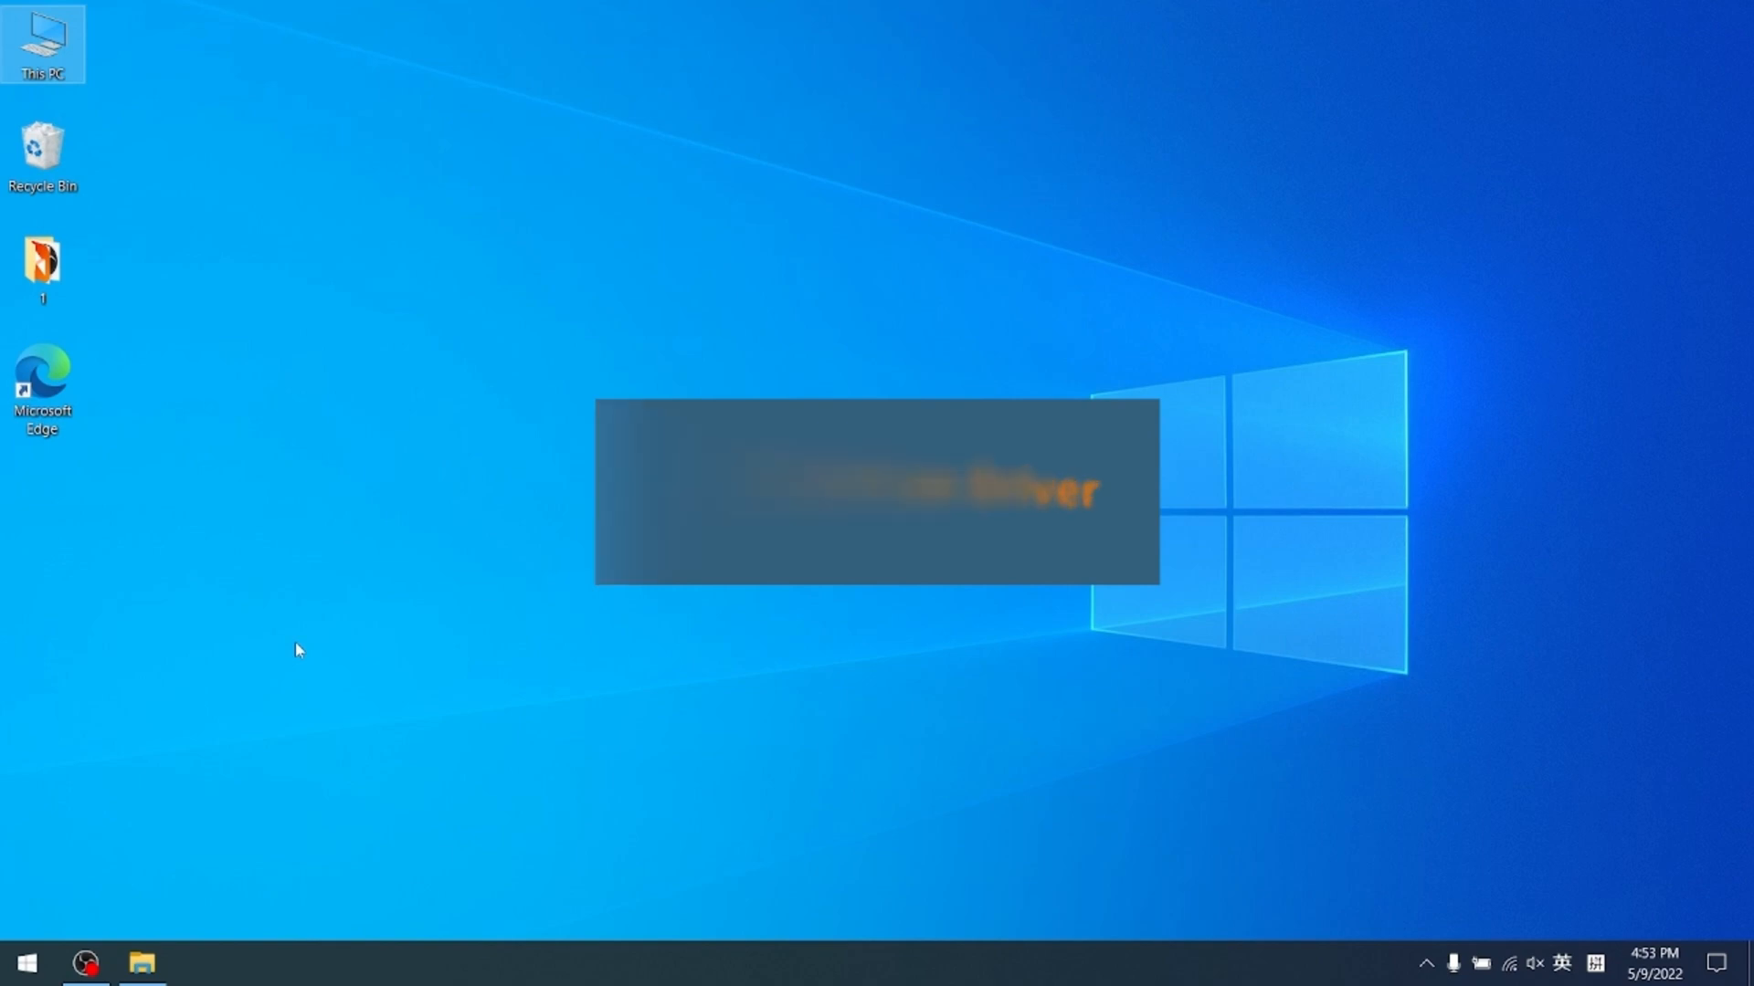
Reach the iDPRT SP310 Manage page via Settings > Devices > Printers & scanners.
left_click(34, 958)
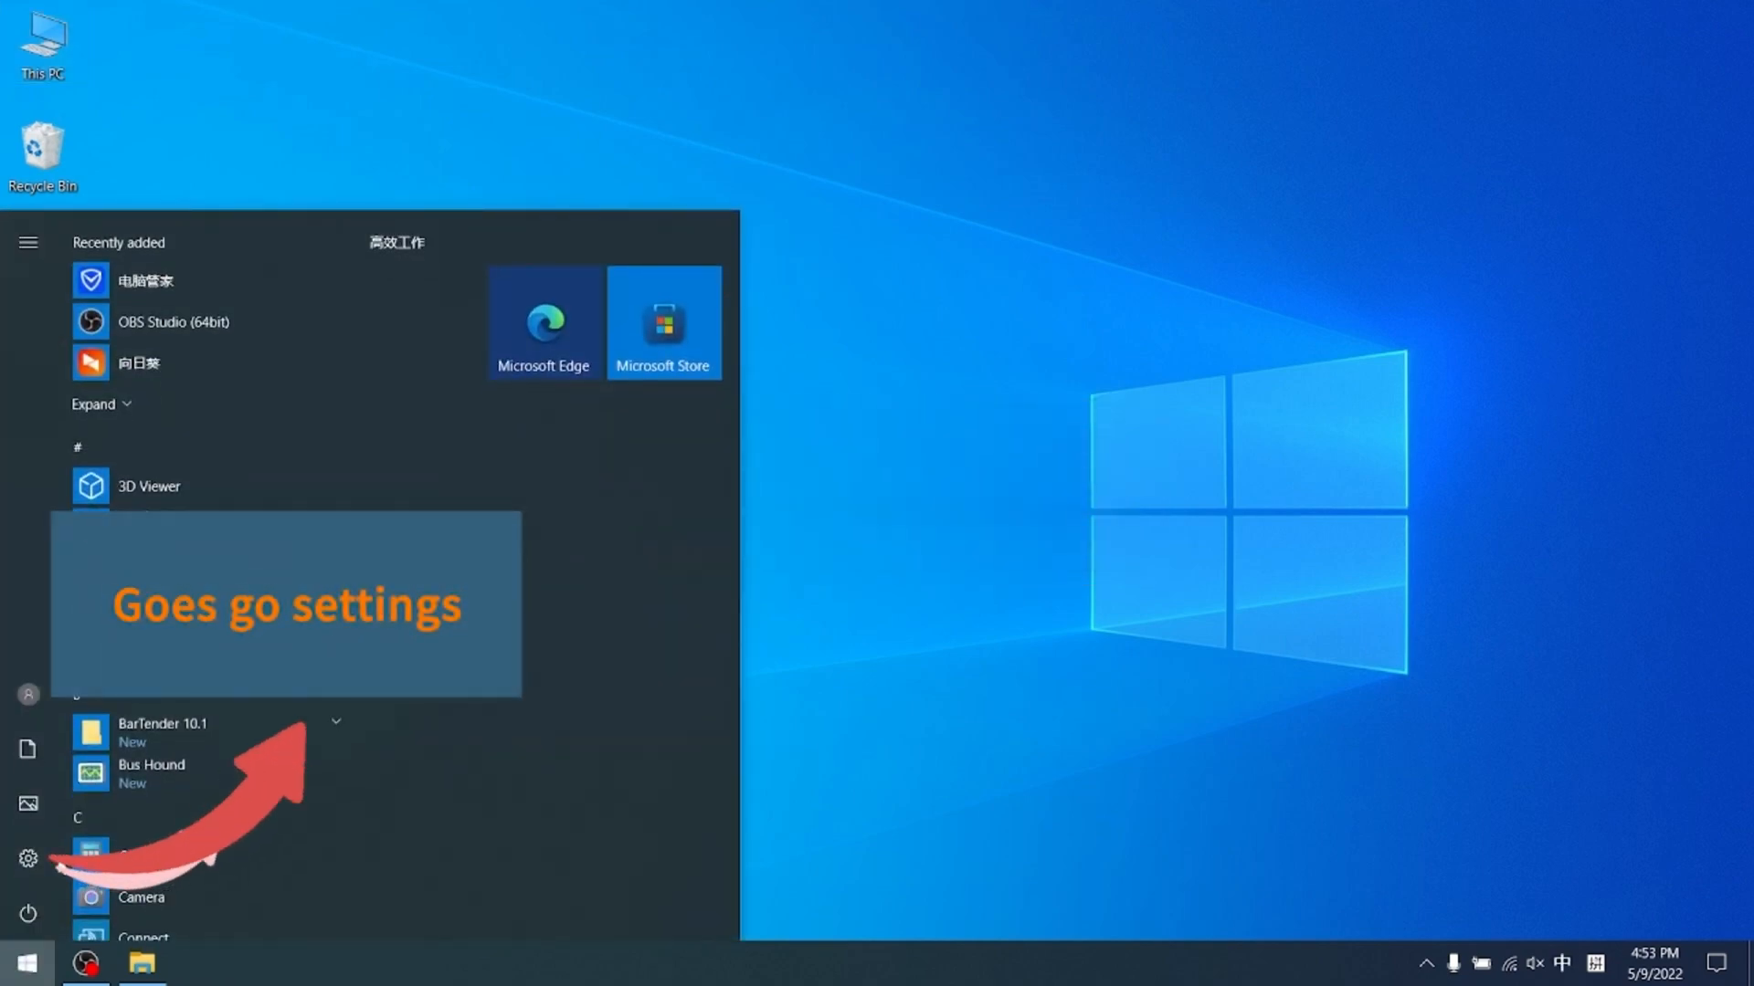
left_click(26, 858)
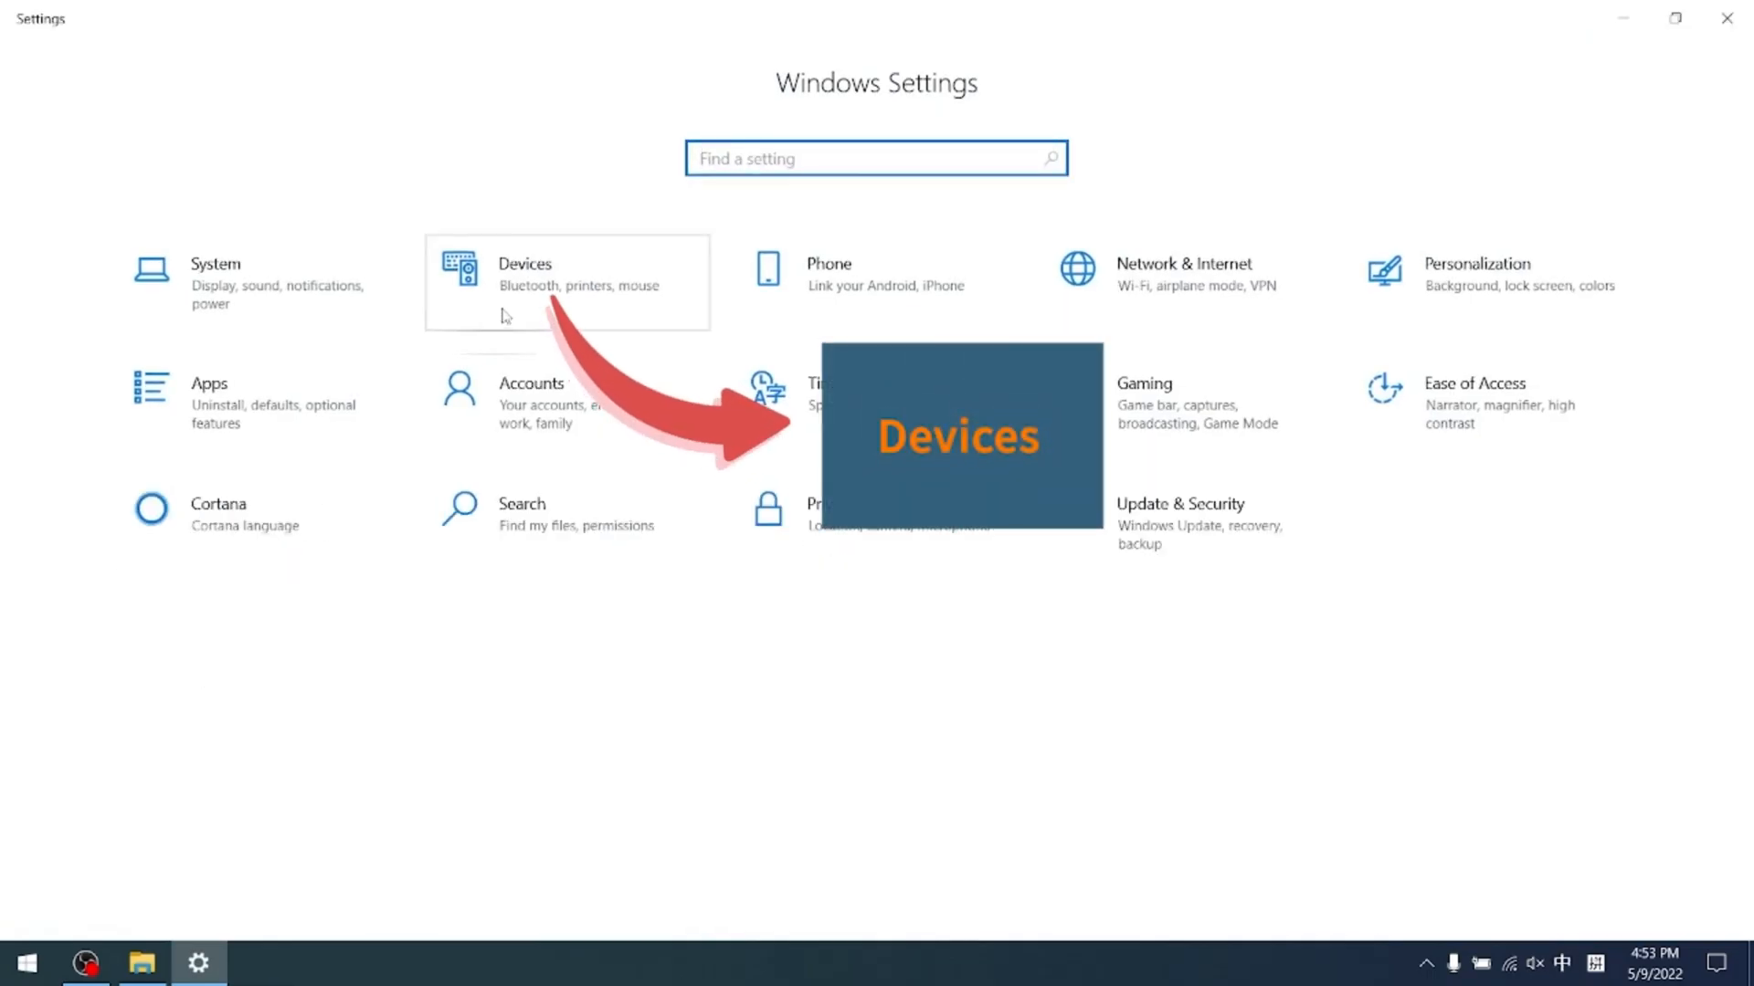
left_click(523, 271)
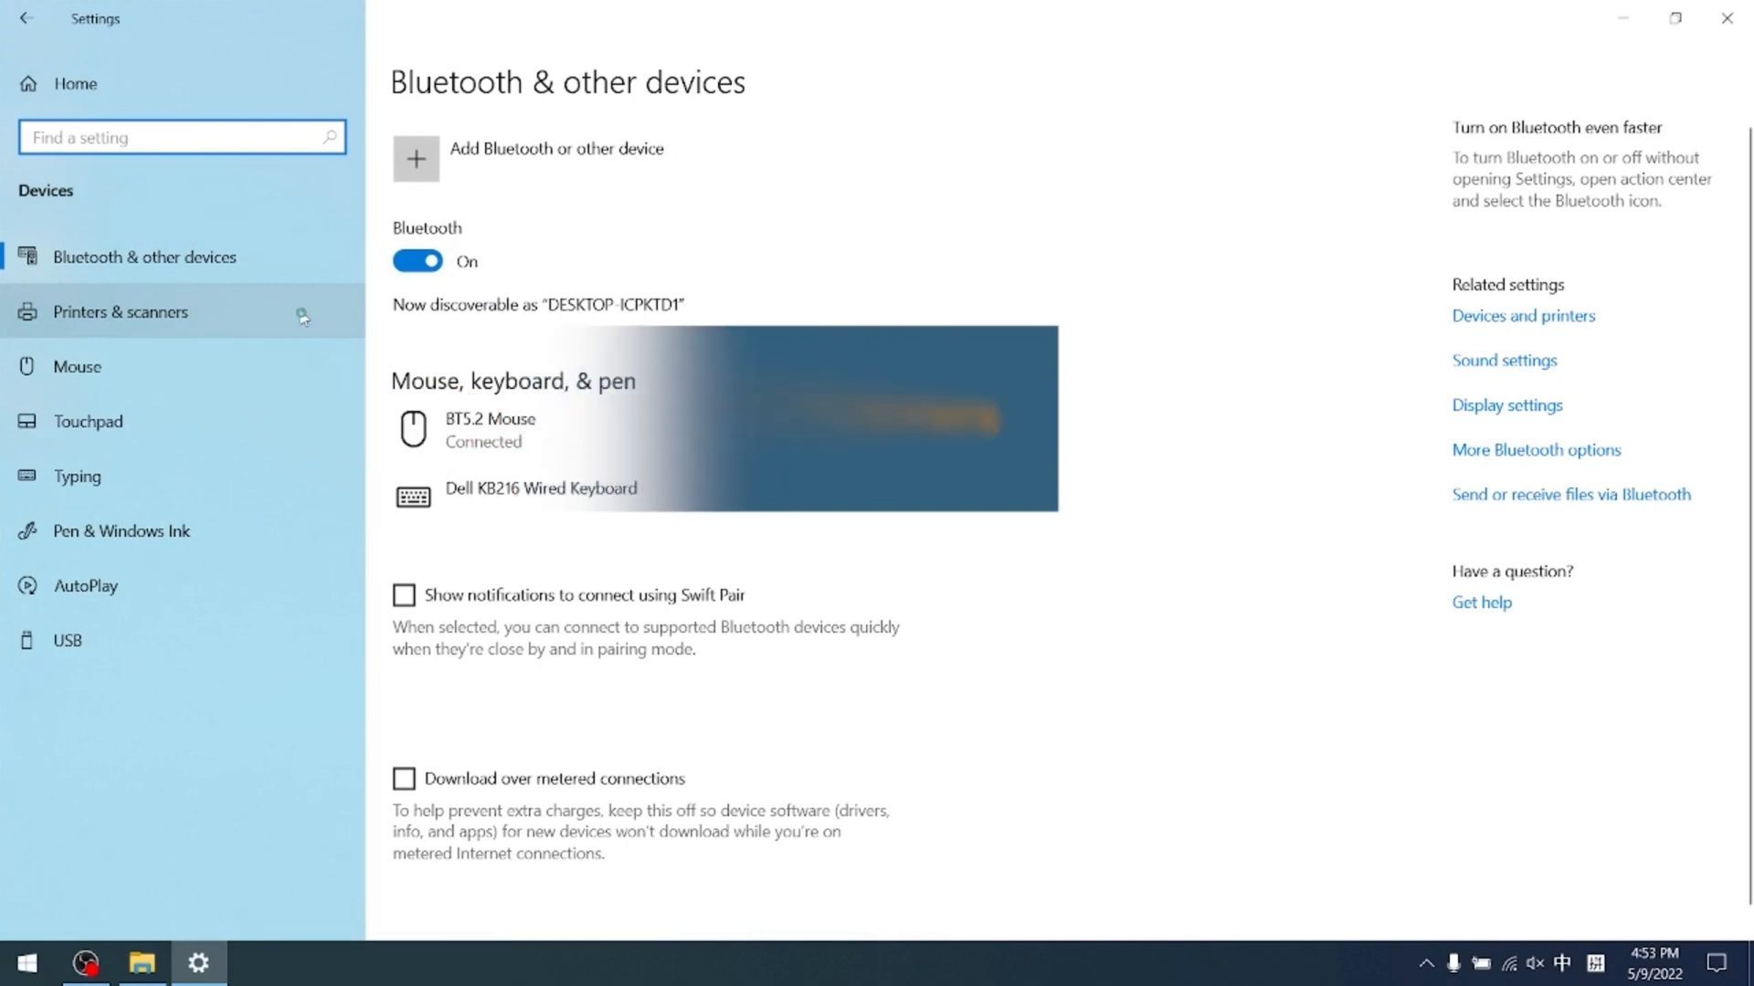
left_click(121, 313)
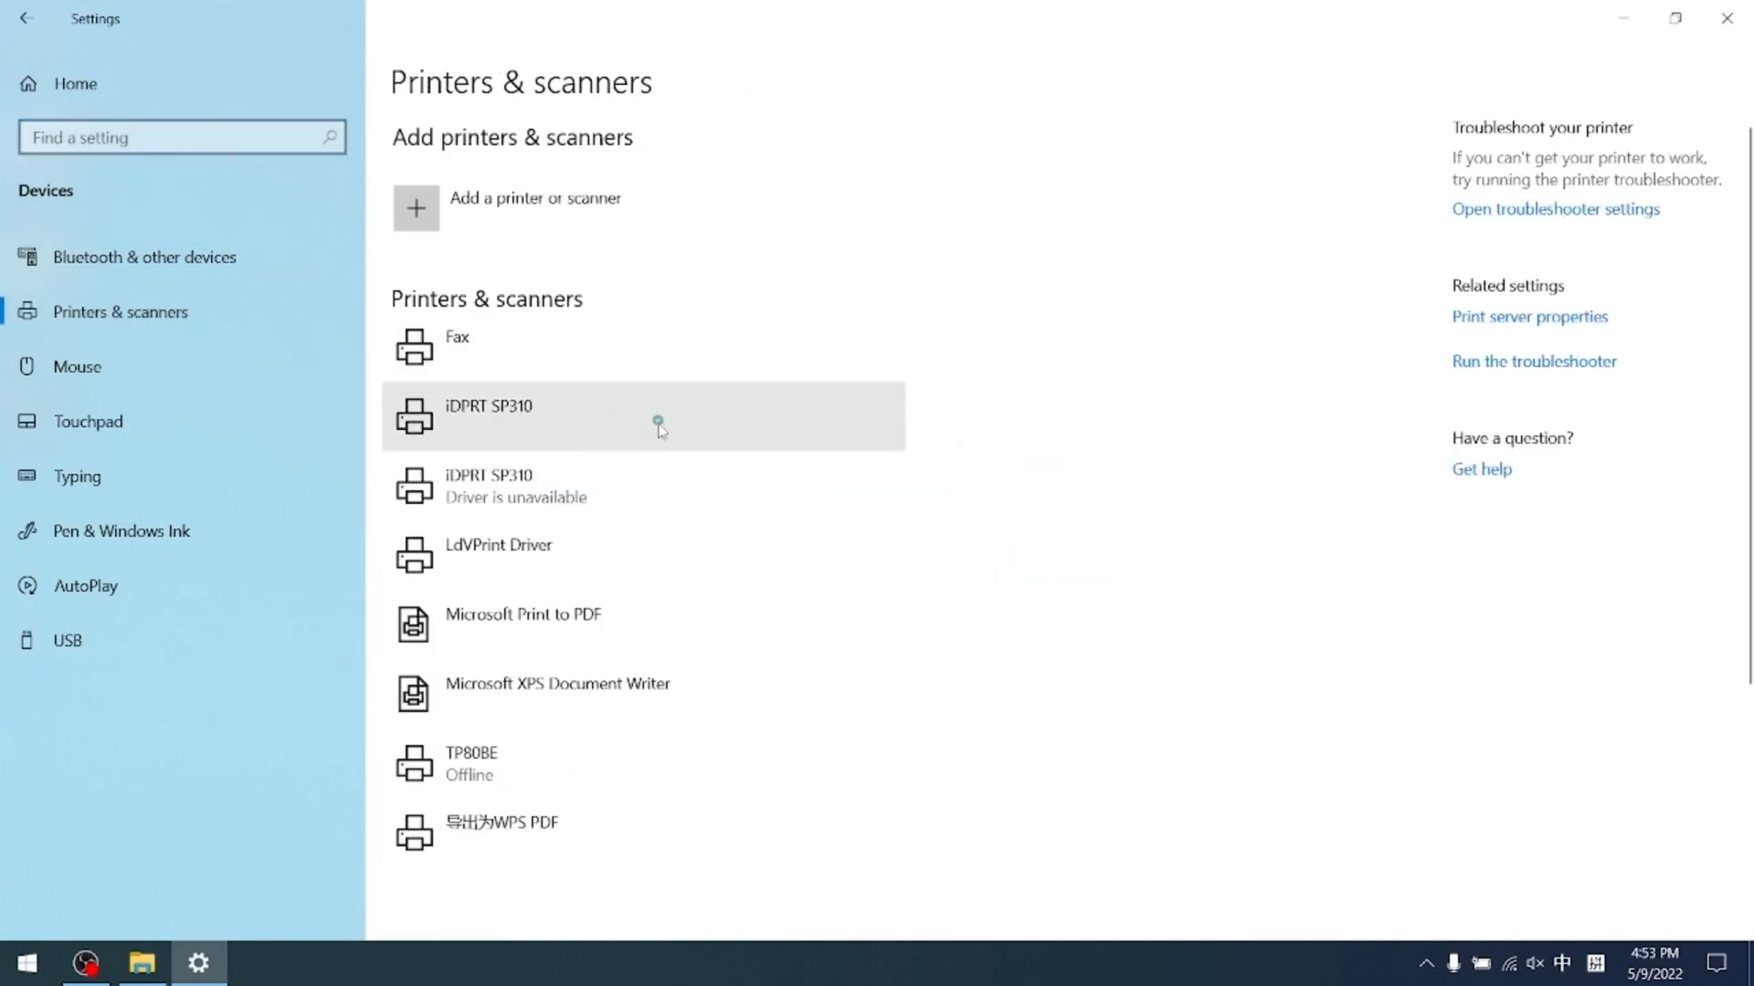
left_click(493, 417)
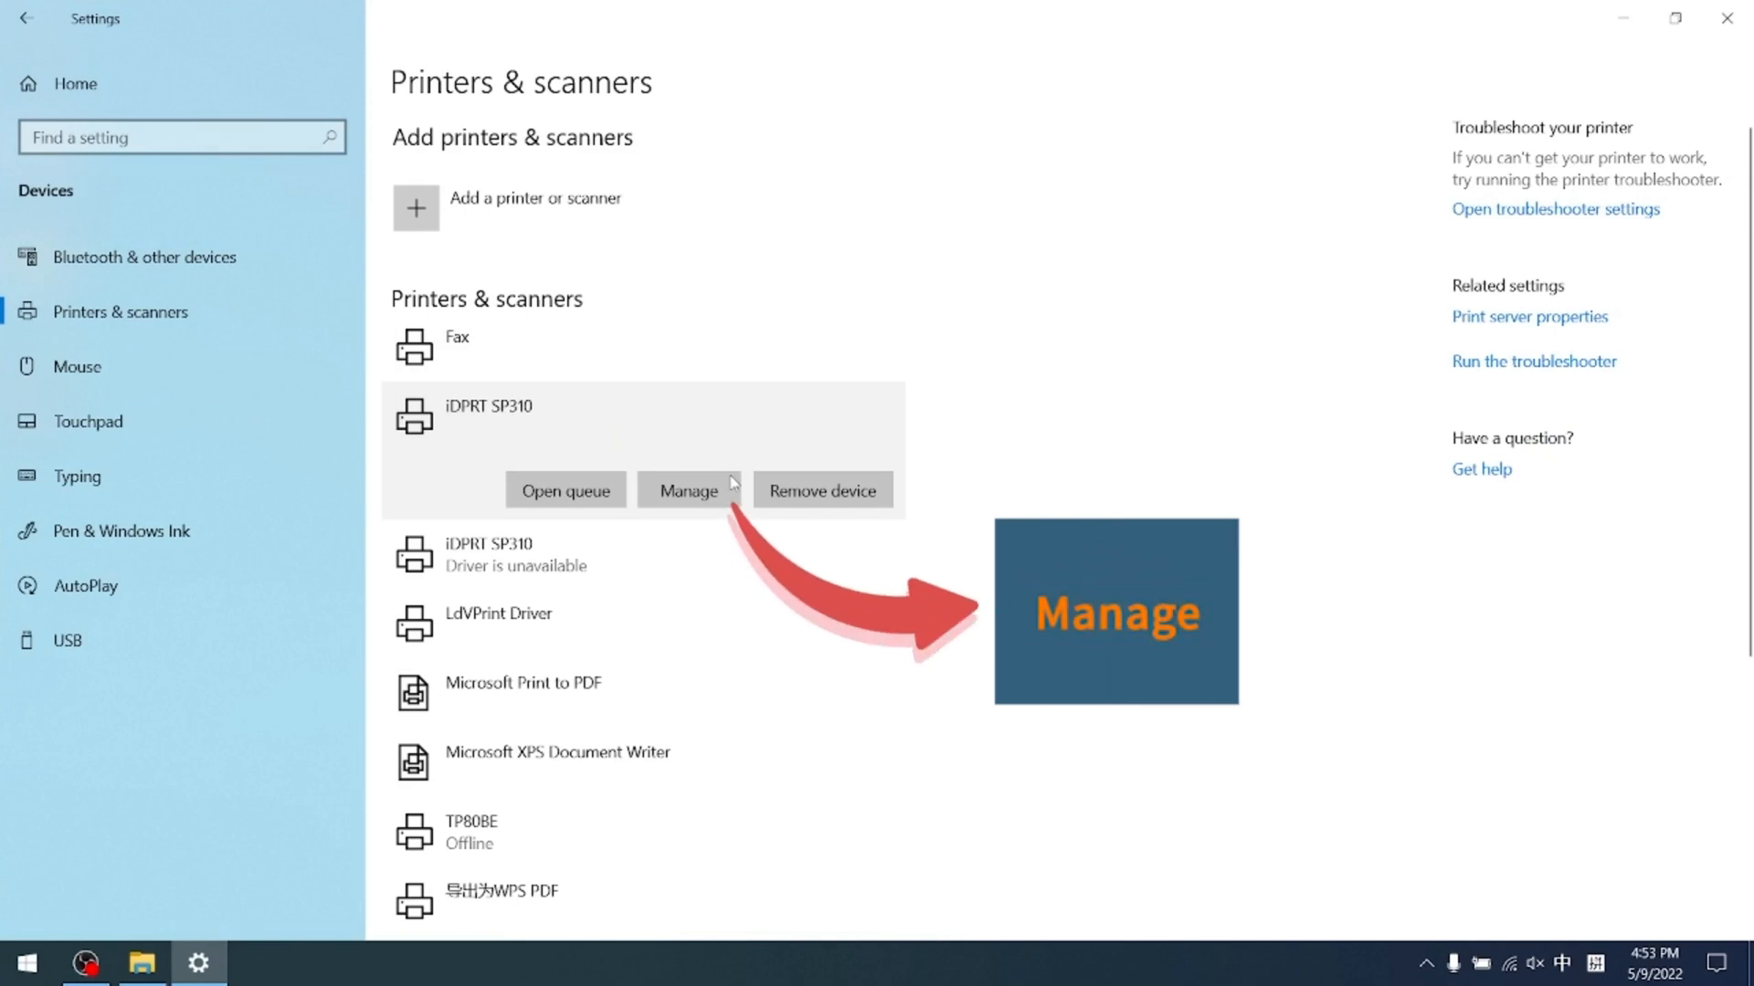
left_click(689, 490)
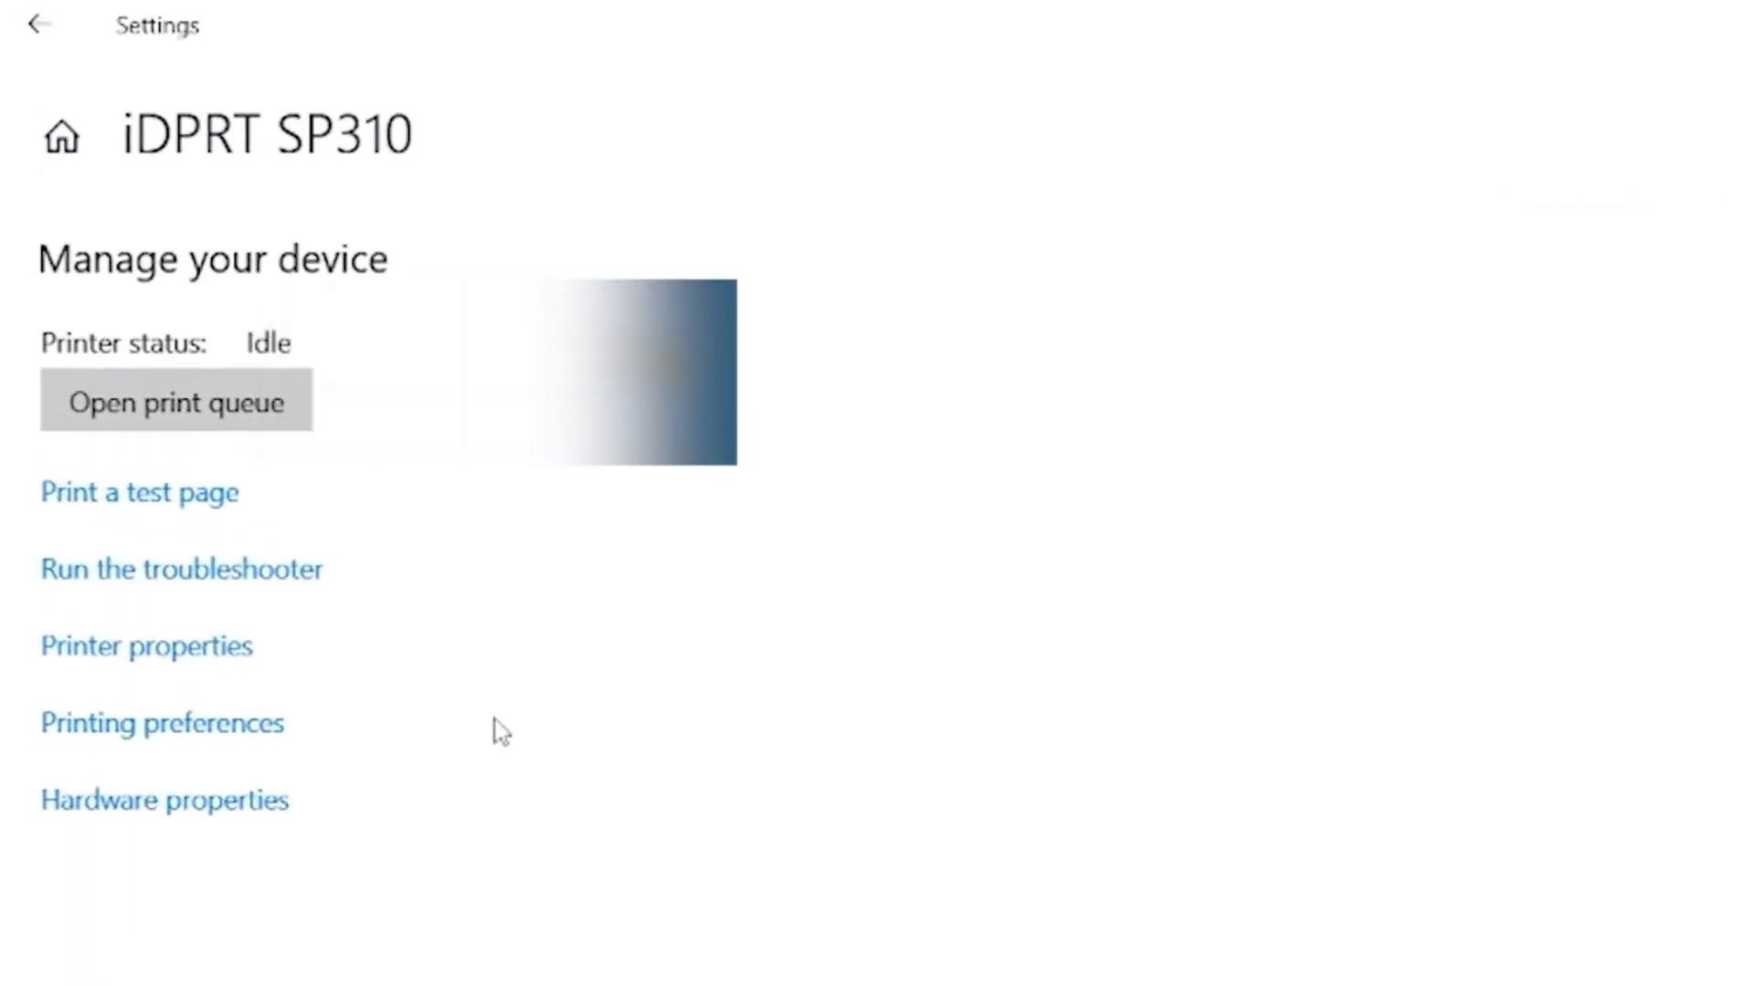
In Printer properties Ports, tick USB002 as the iDPRT SP310 port and confirm with OK.
left_click(150, 646)
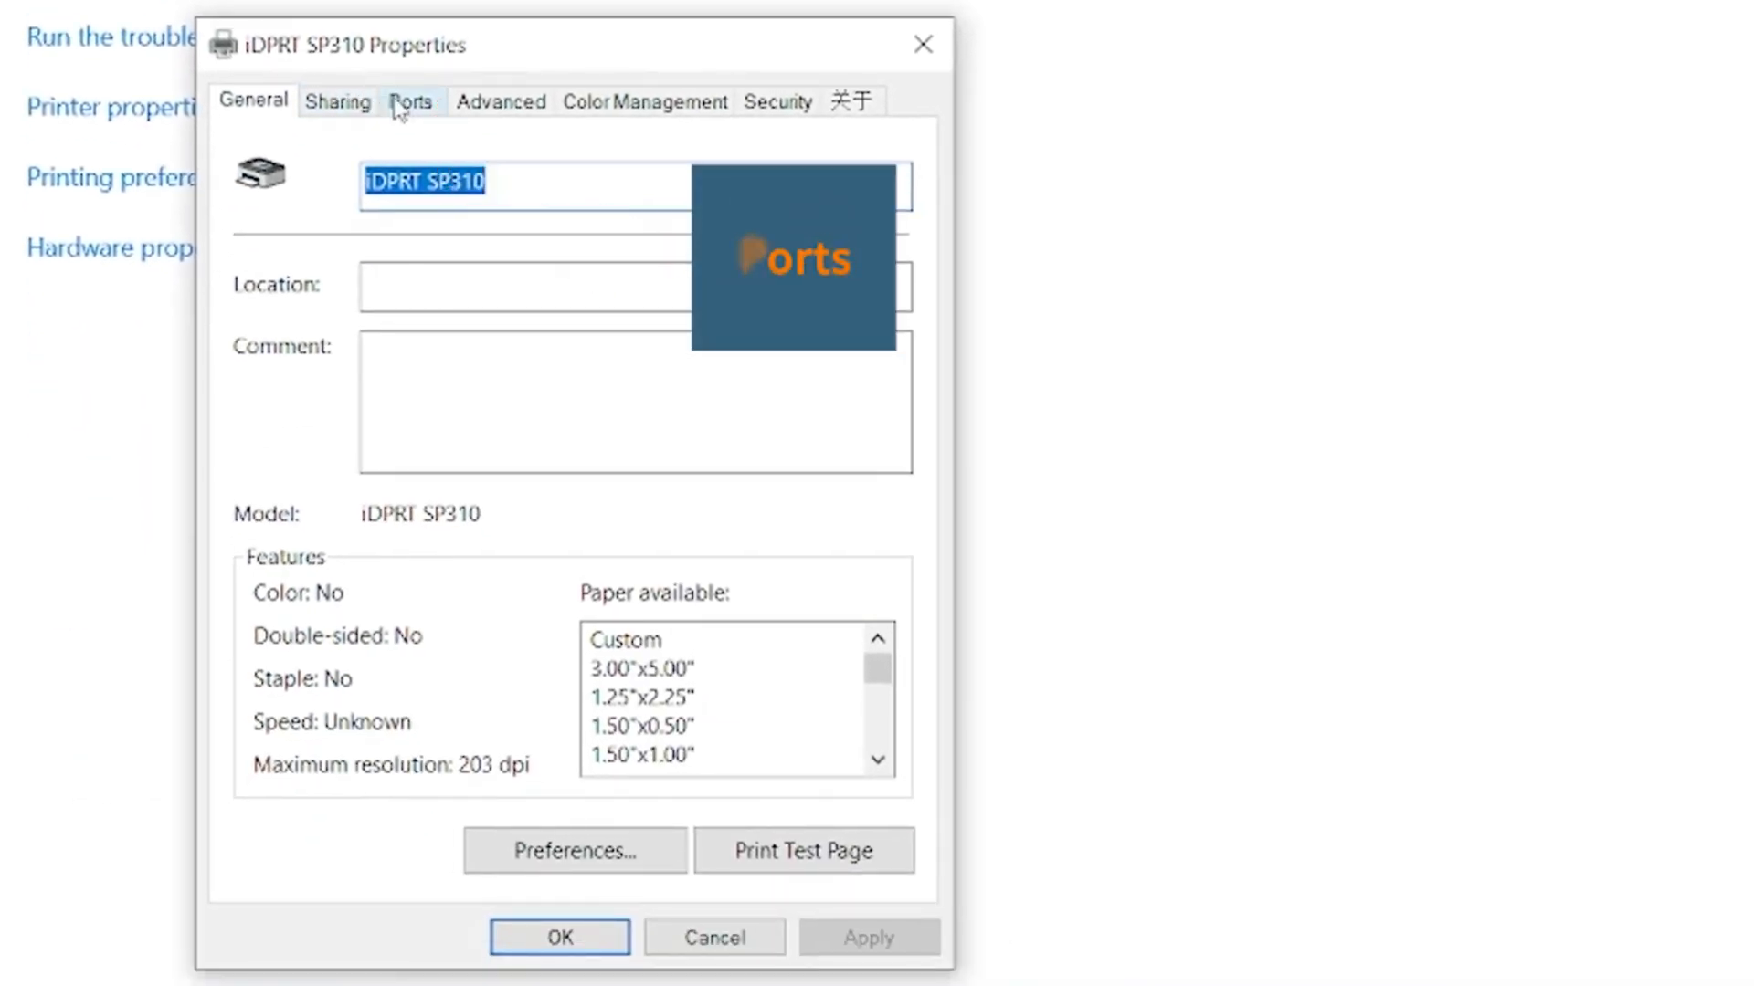
left_click(411, 102)
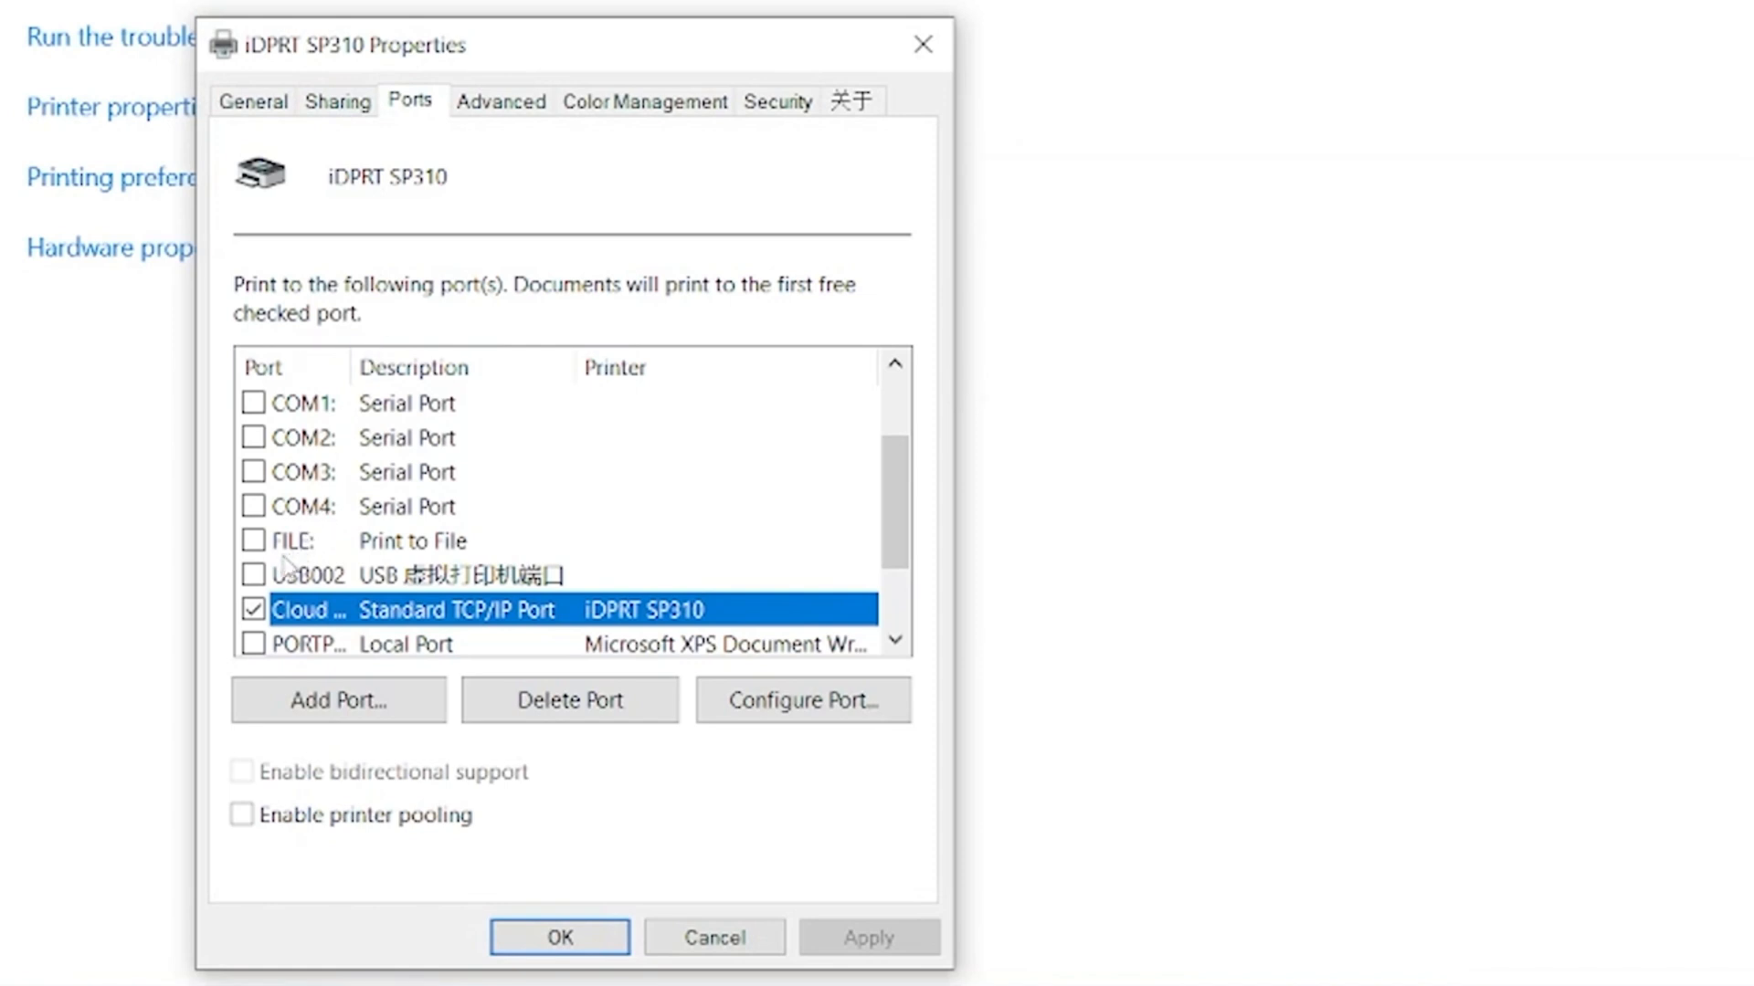
left_click(252, 576)
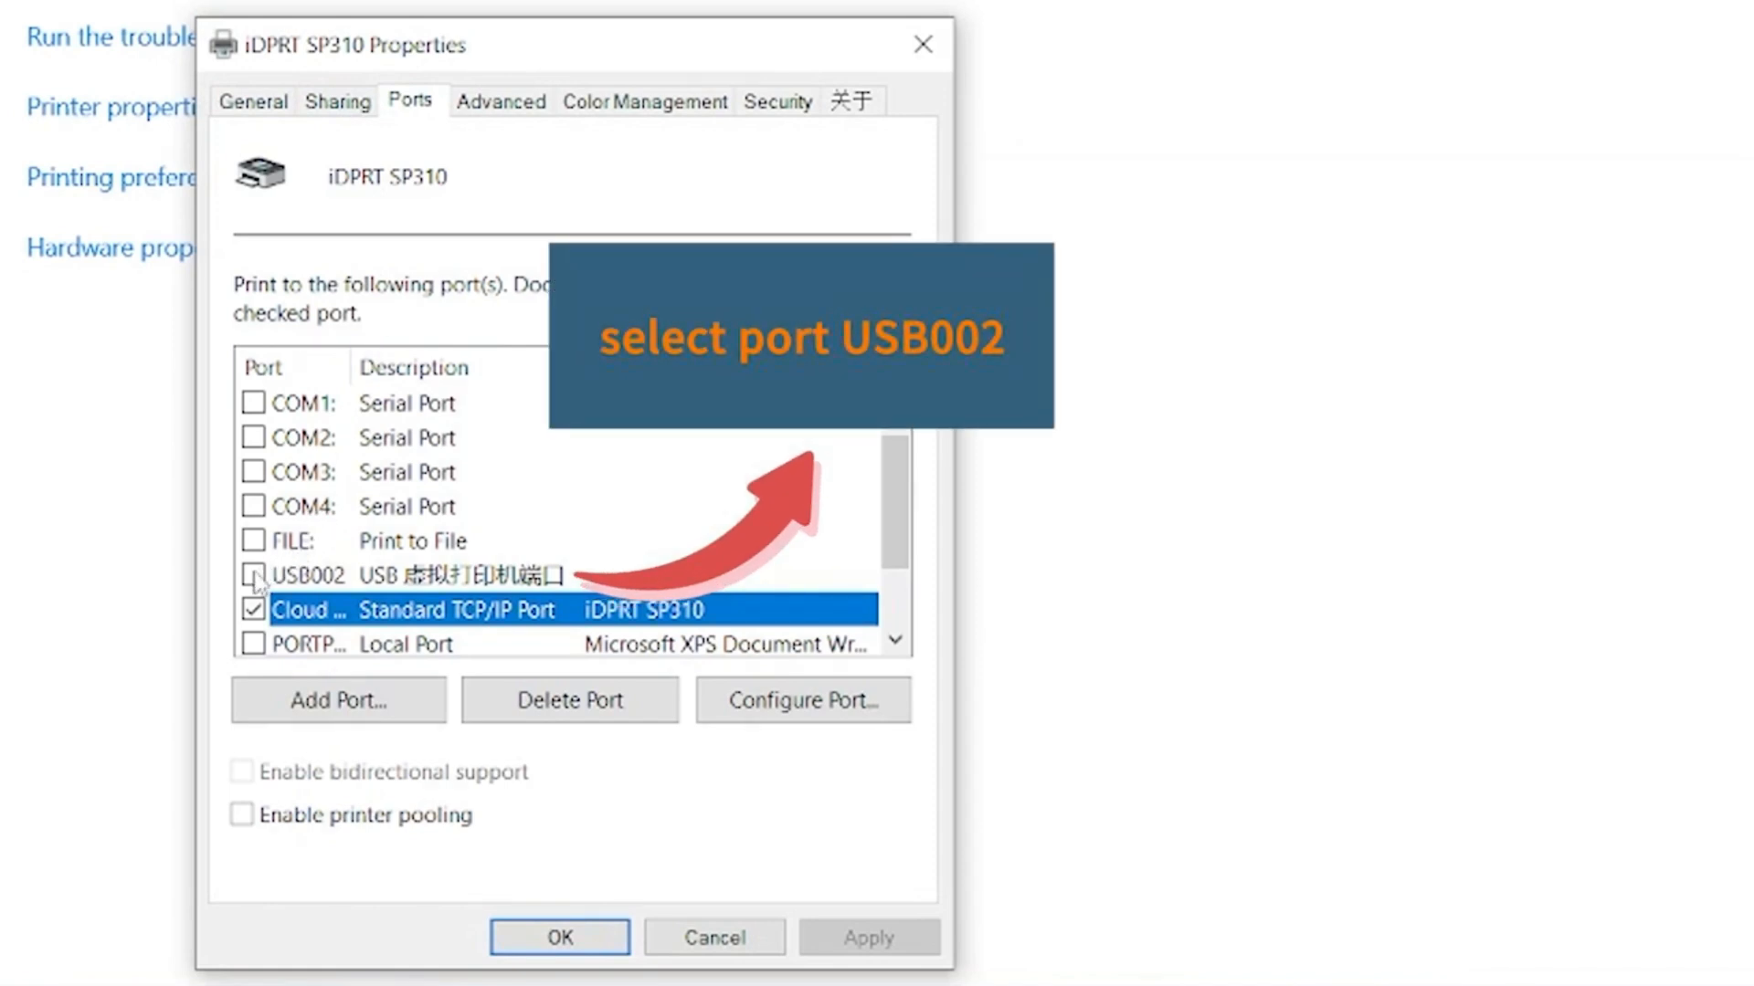
left_click(254, 575)
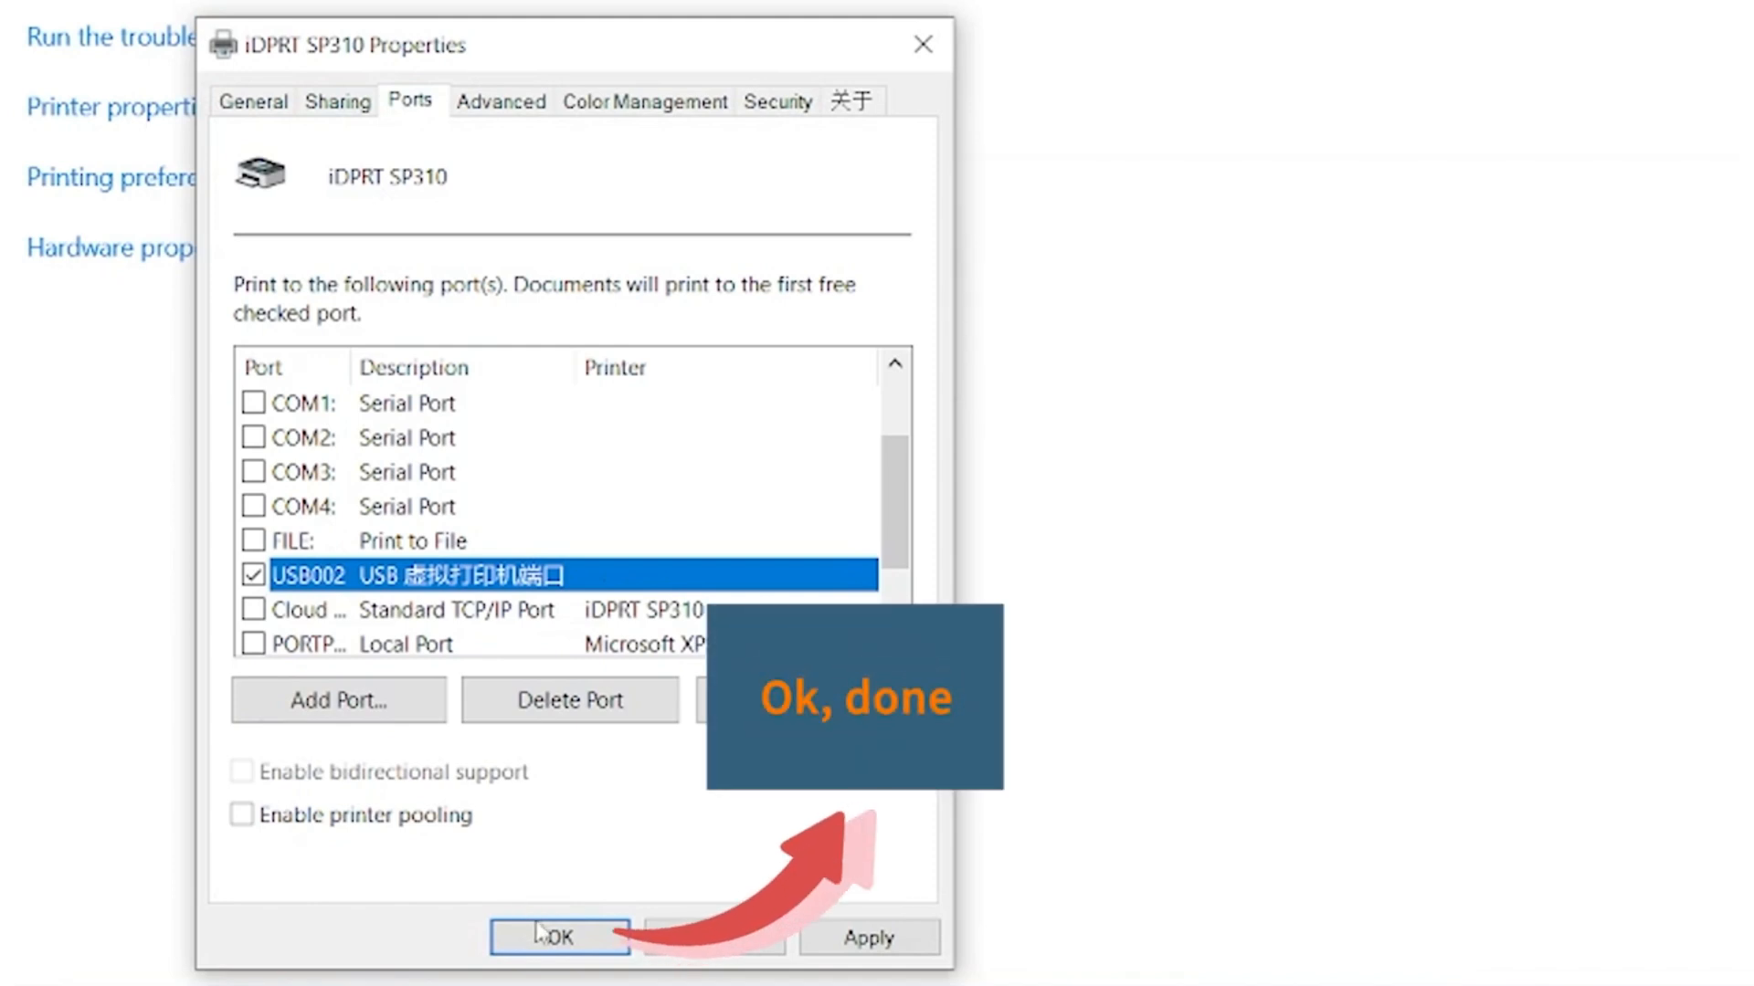
left_click(559, 936)
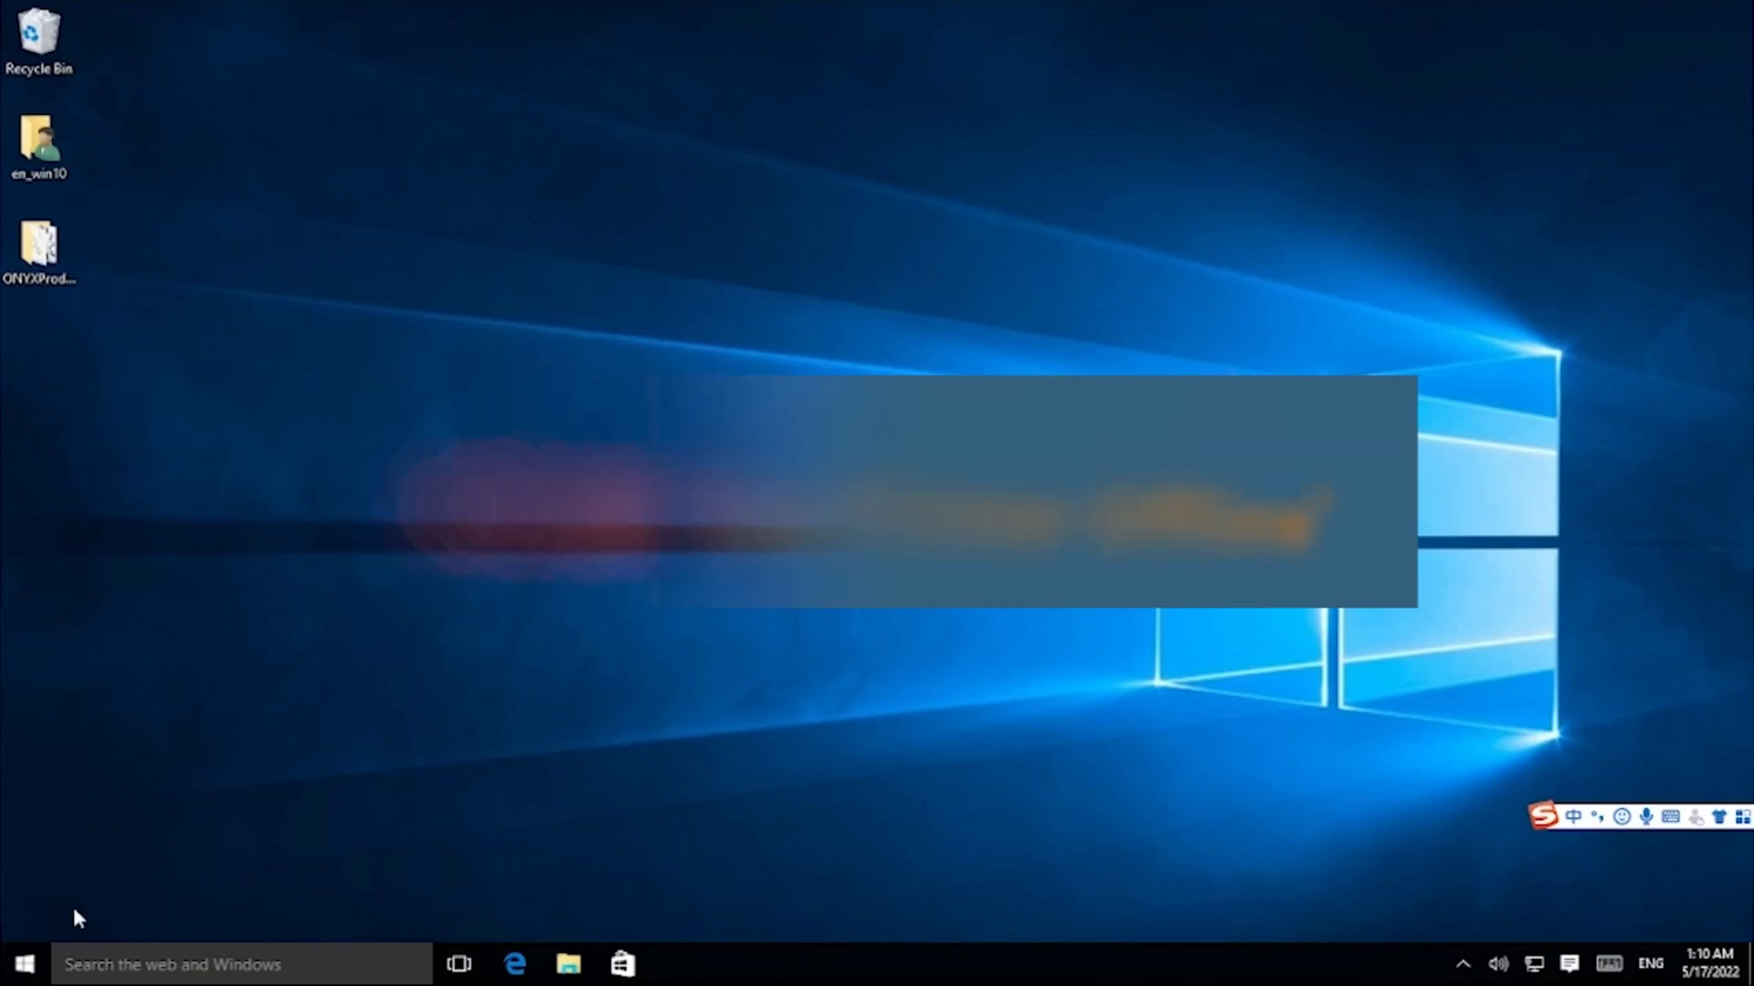
Open Devices and Printers from the Related settings link in Settings > Devices.
left_click(26, 958)
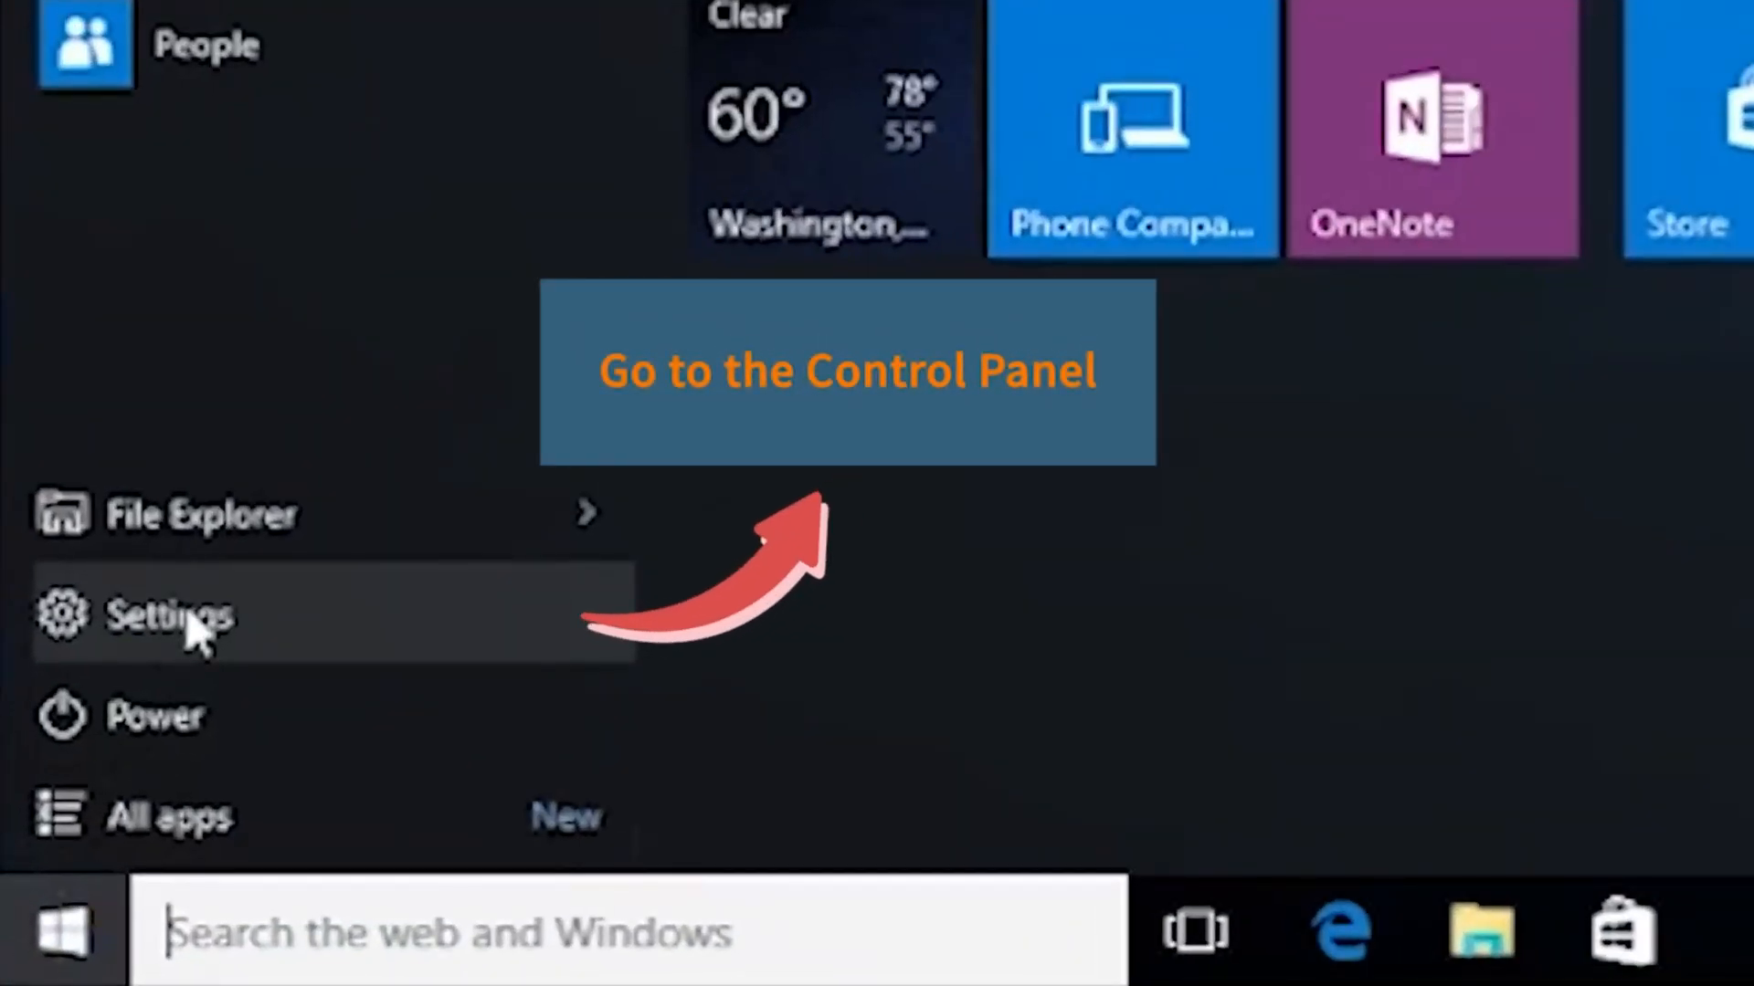
left_click(163, 614)
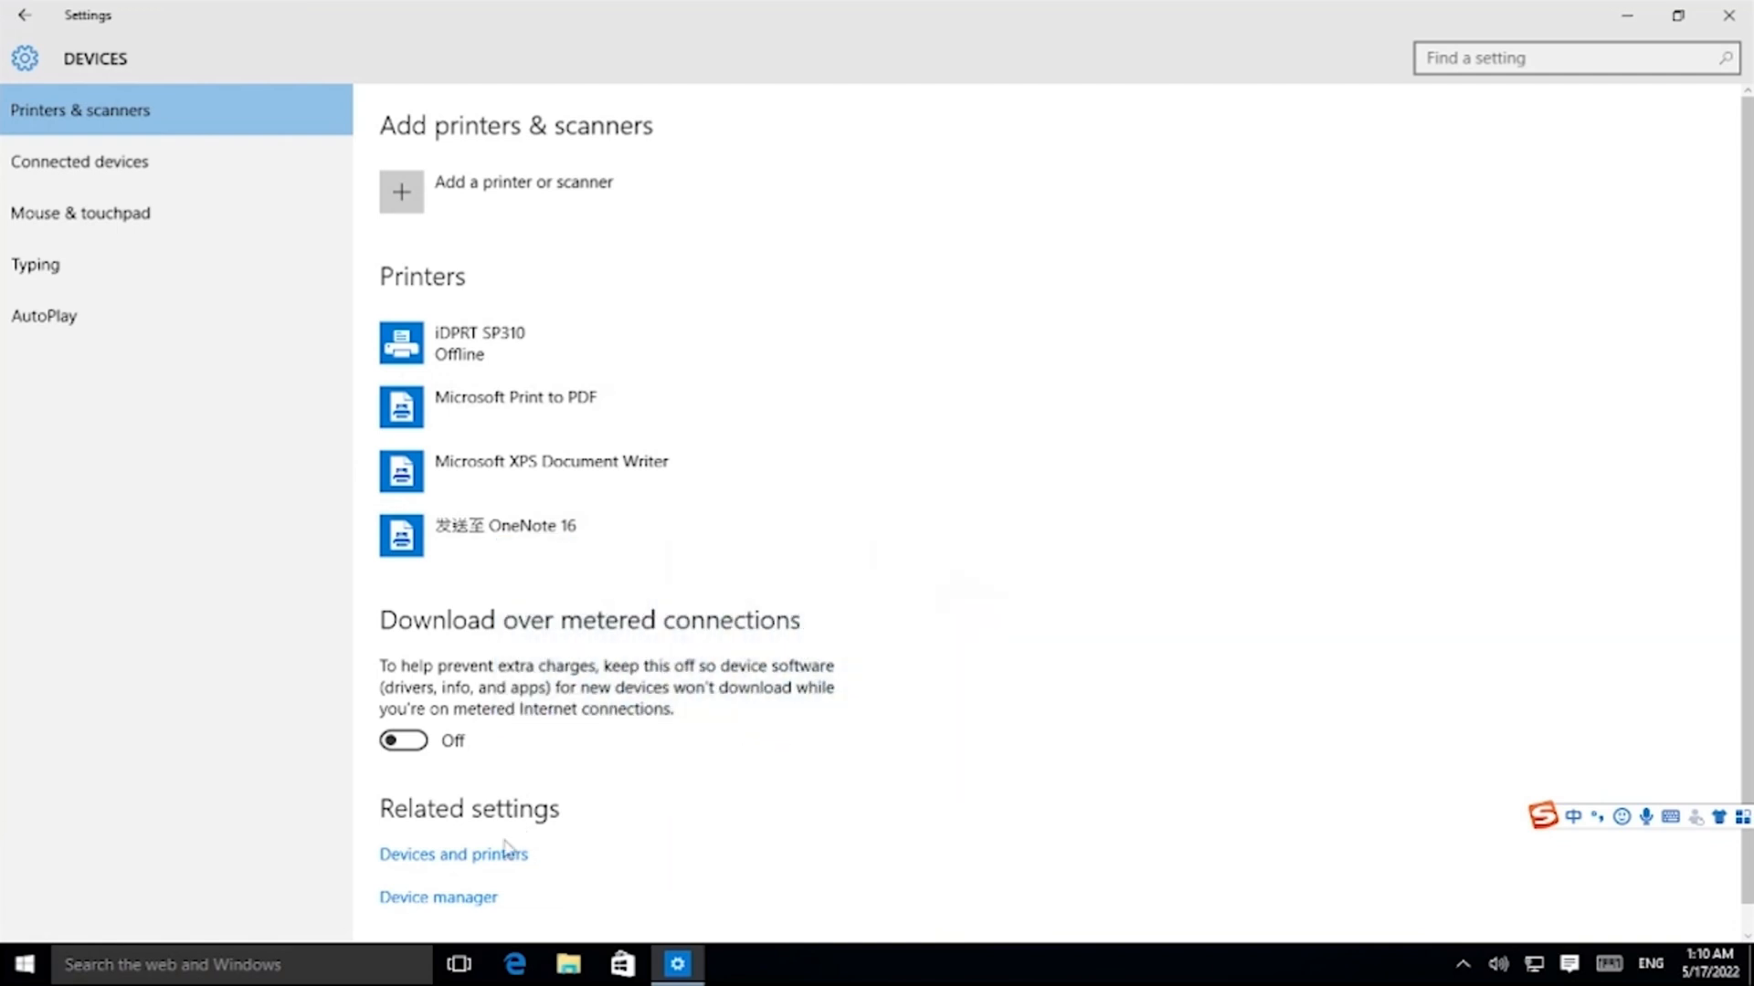
left_click(453, 855)
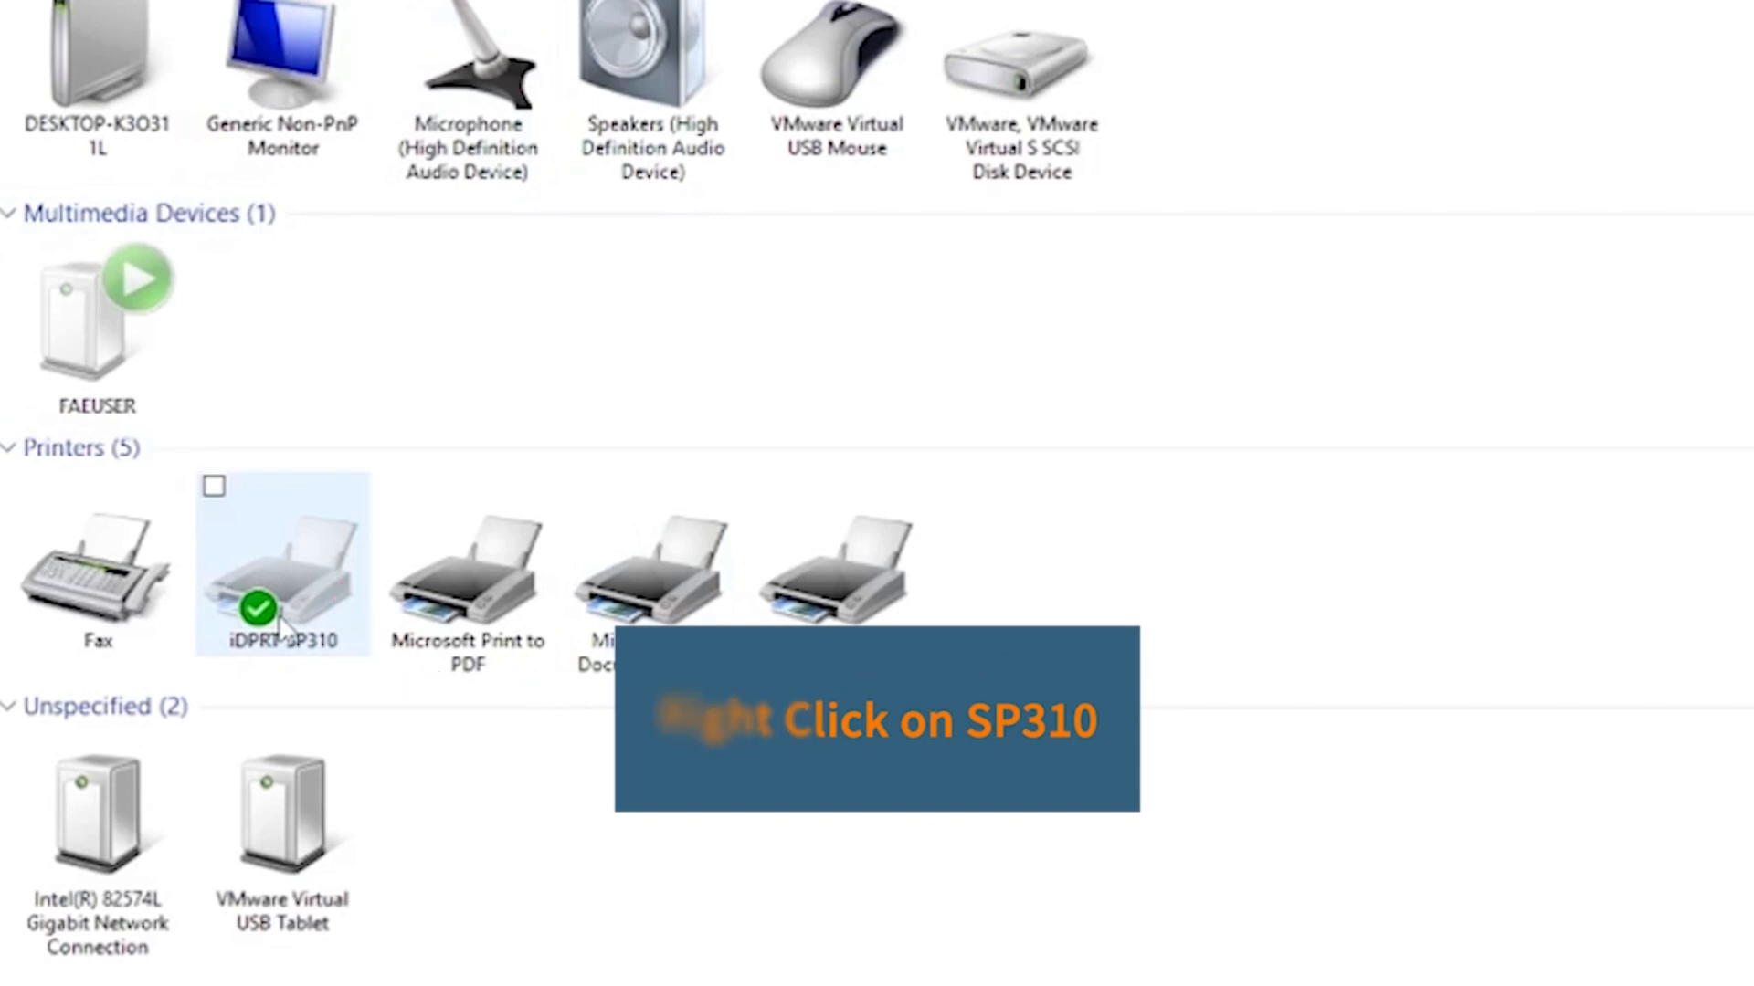
In the iDPRT SP310 print queue, uncheck Use Printer Offline on the Printer menu.
right_click(283, 578)
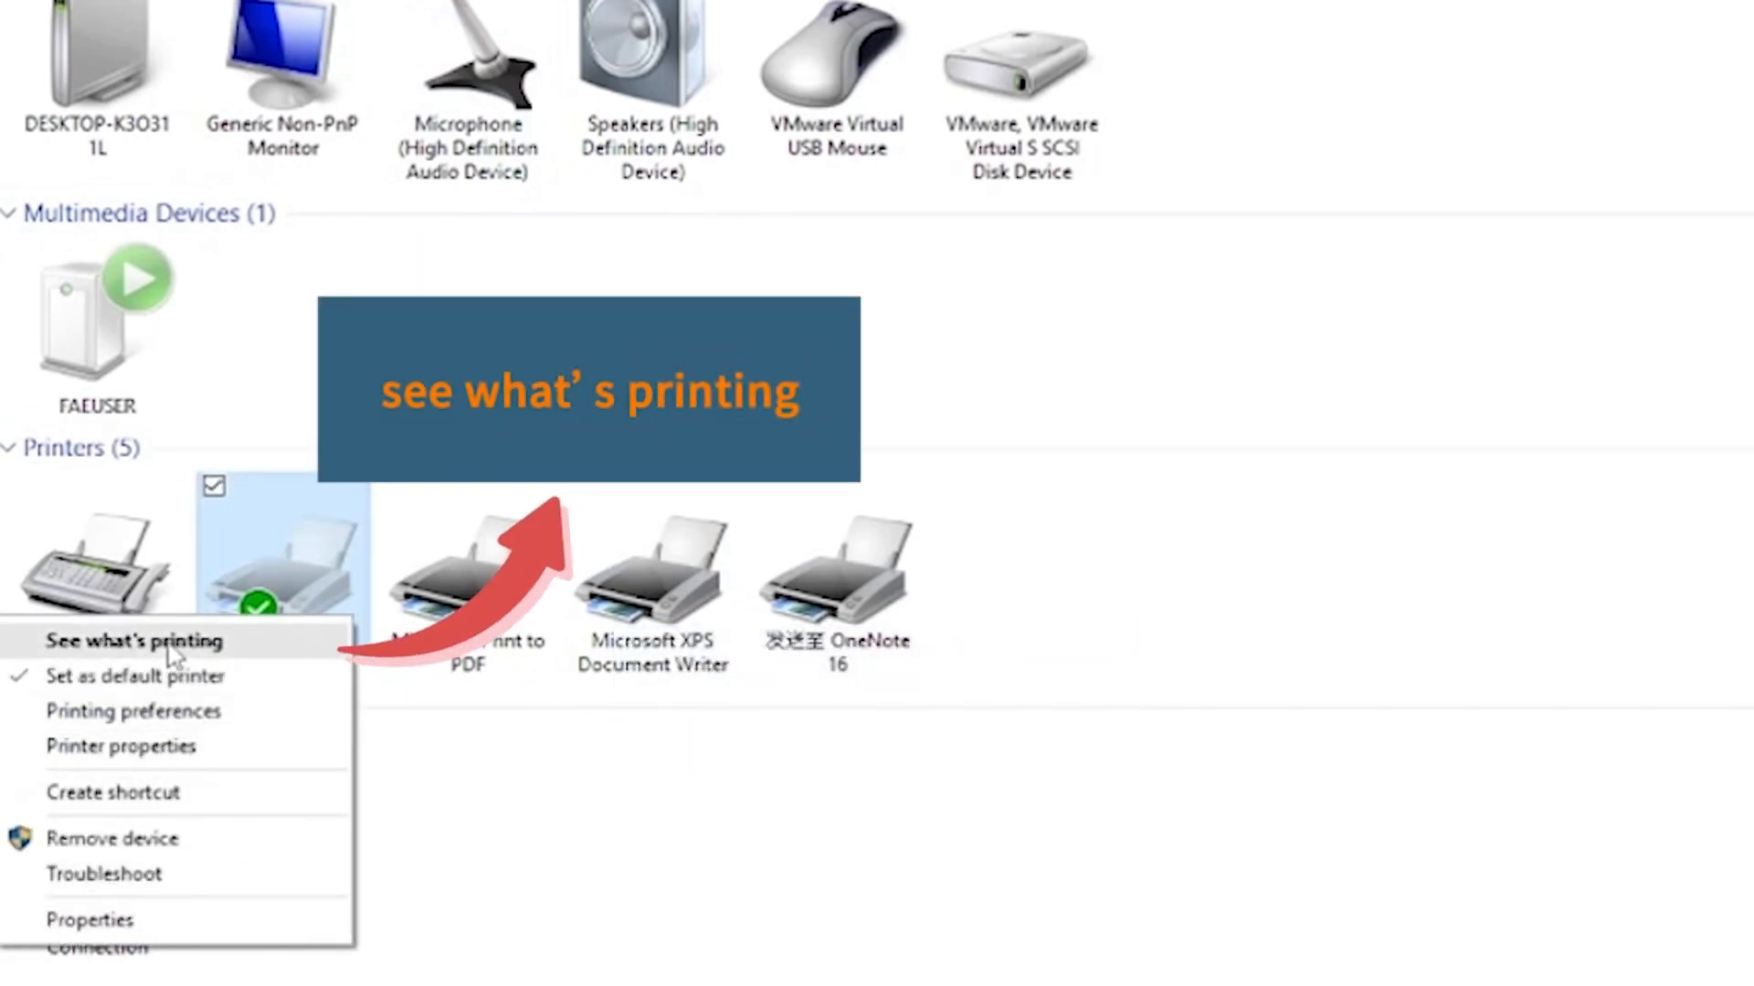
left_click(137, 643)
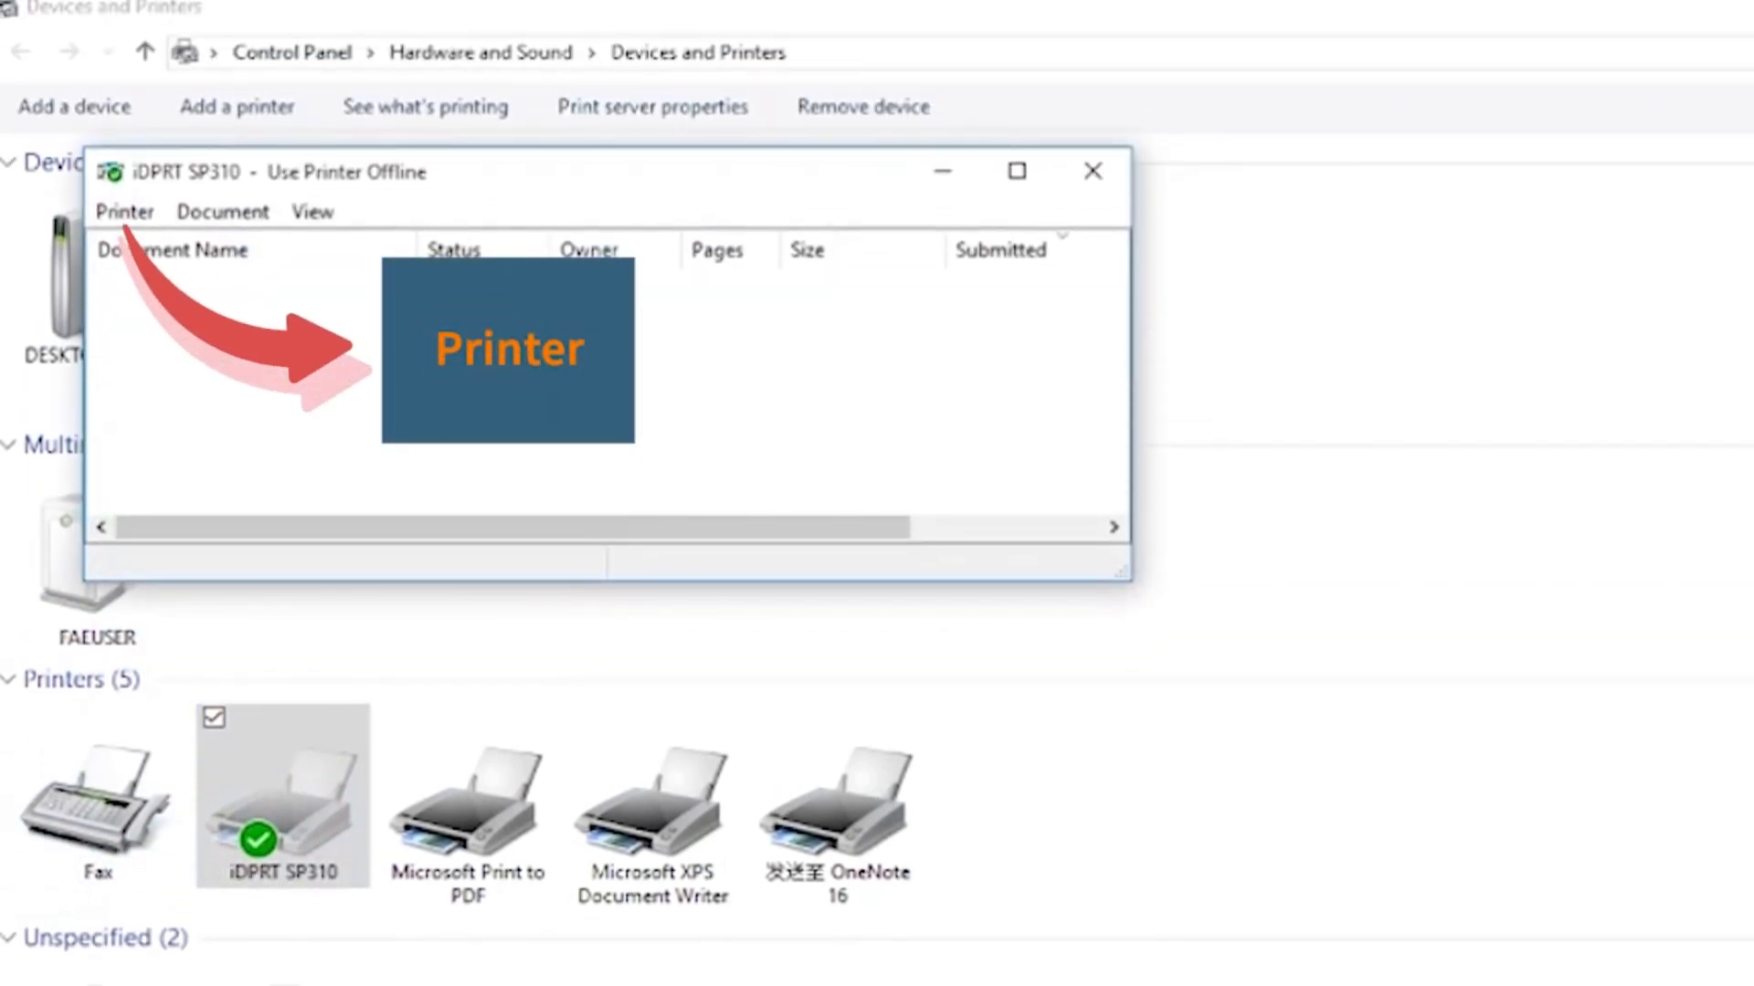
left_click(124, 212)
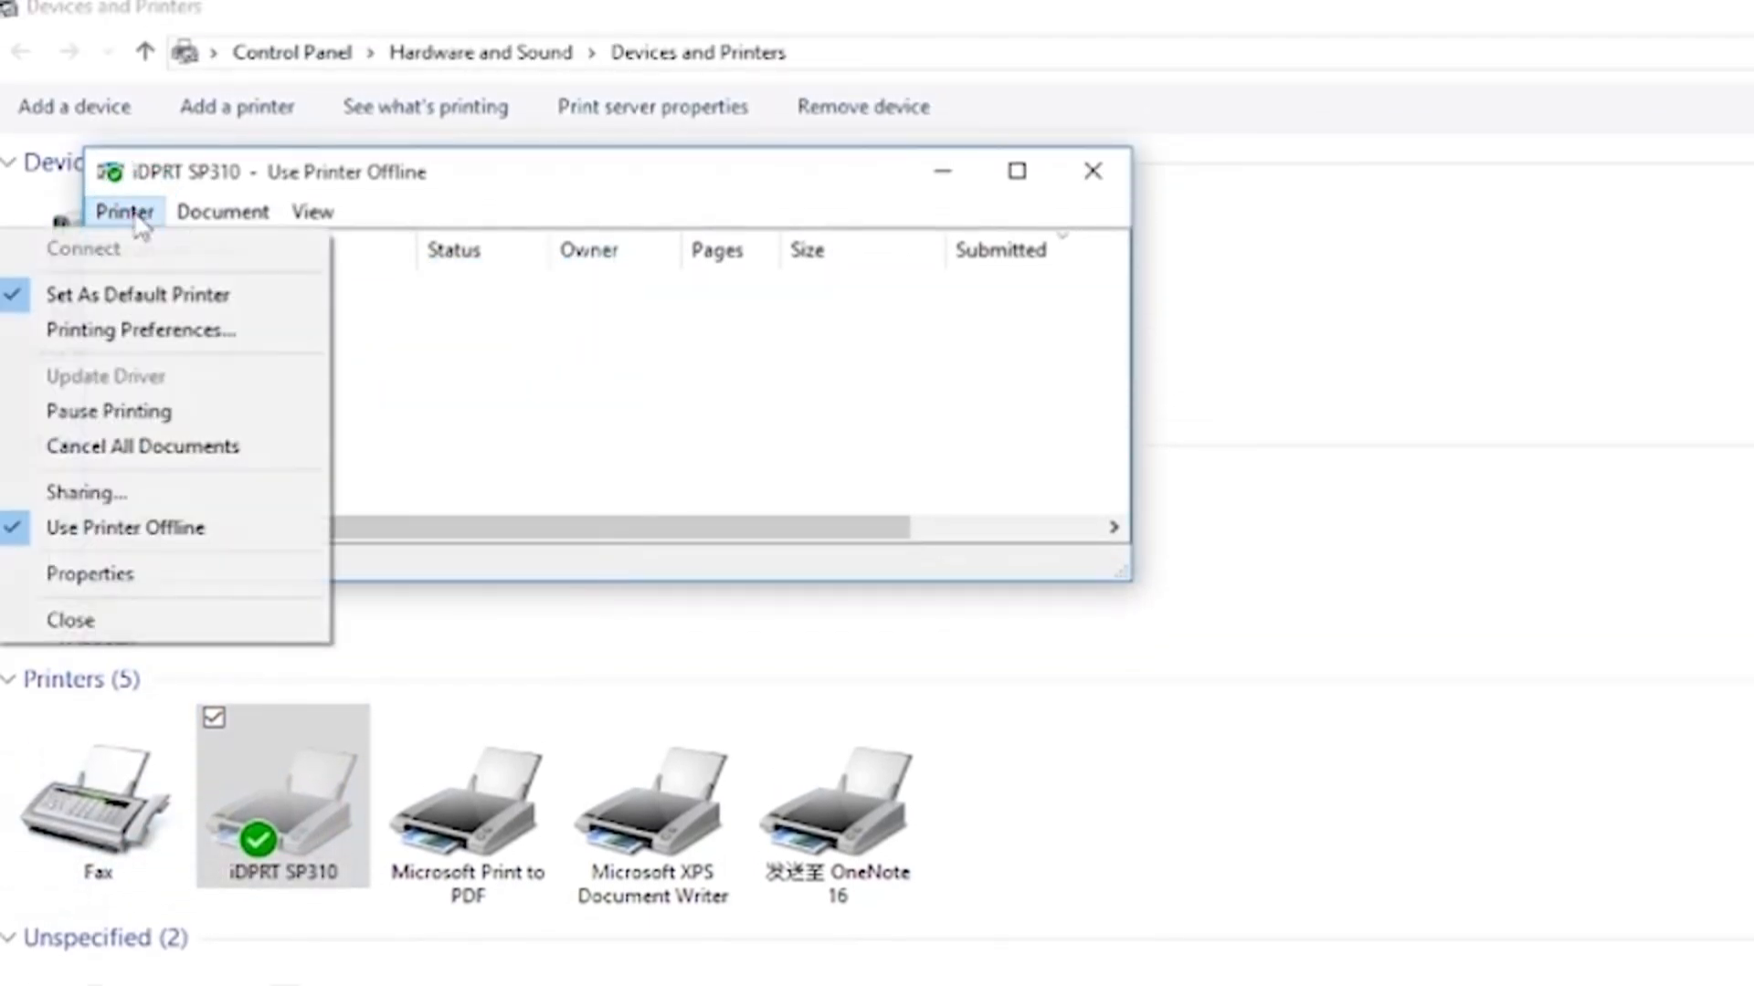
mouse_move(168, 528)
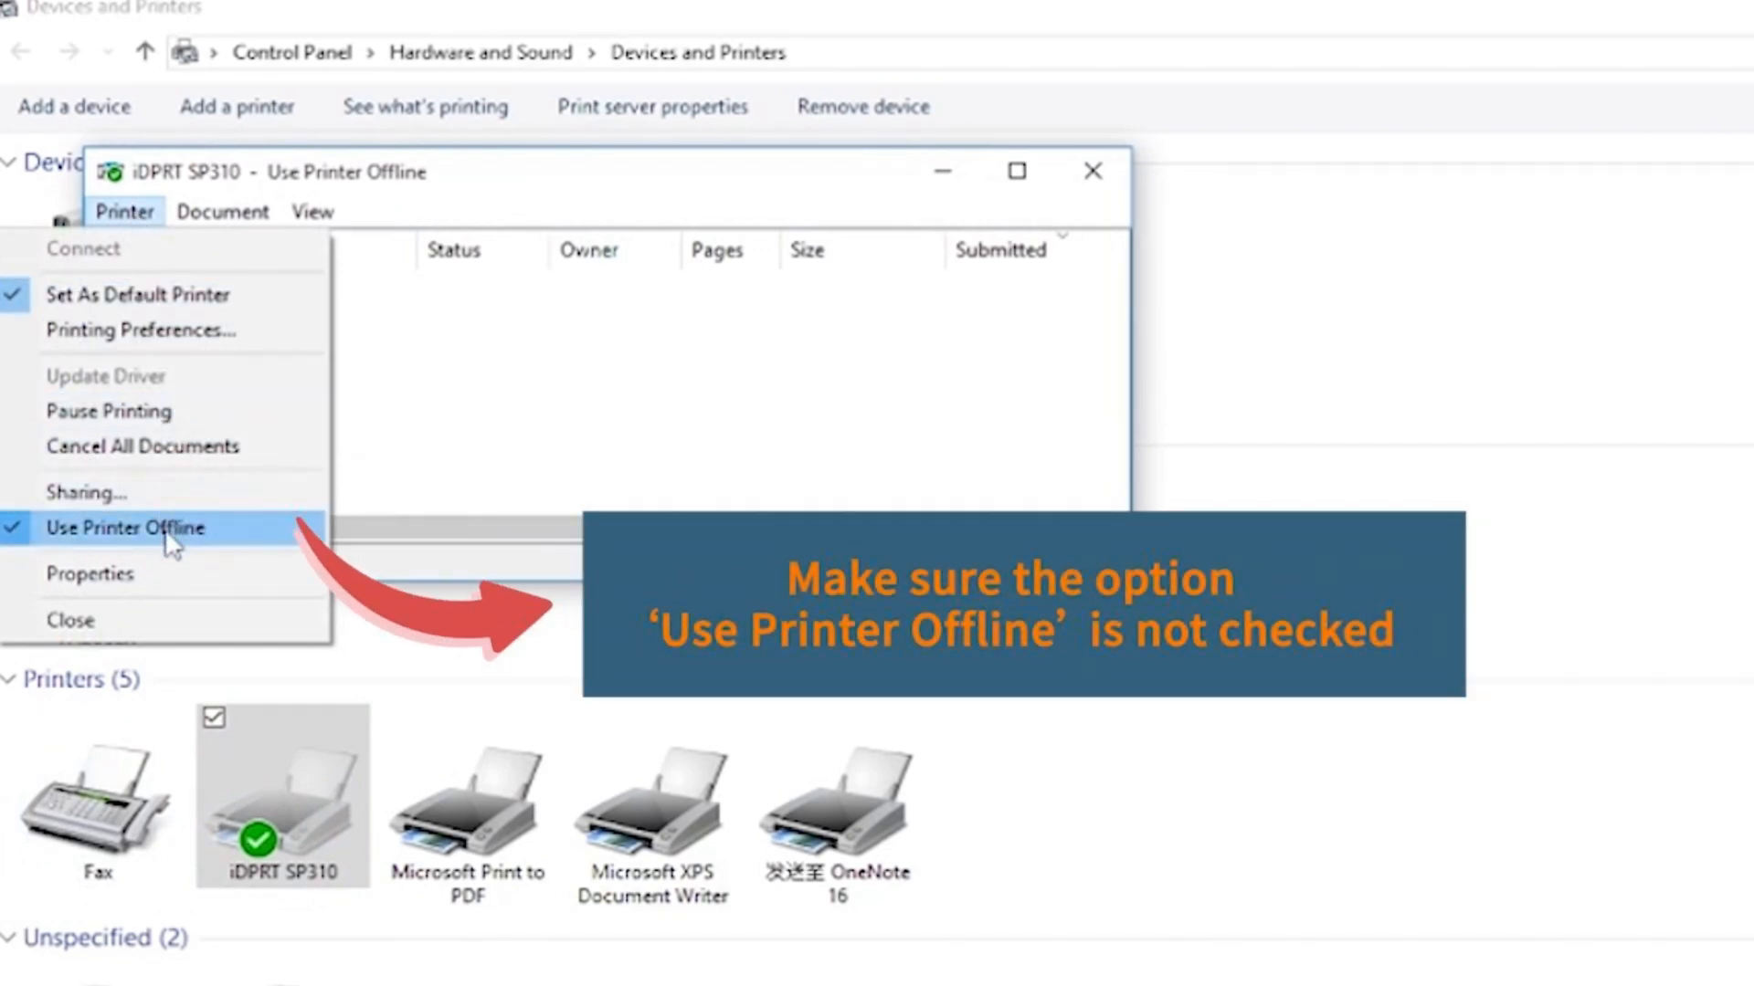
left_click(124, 528)
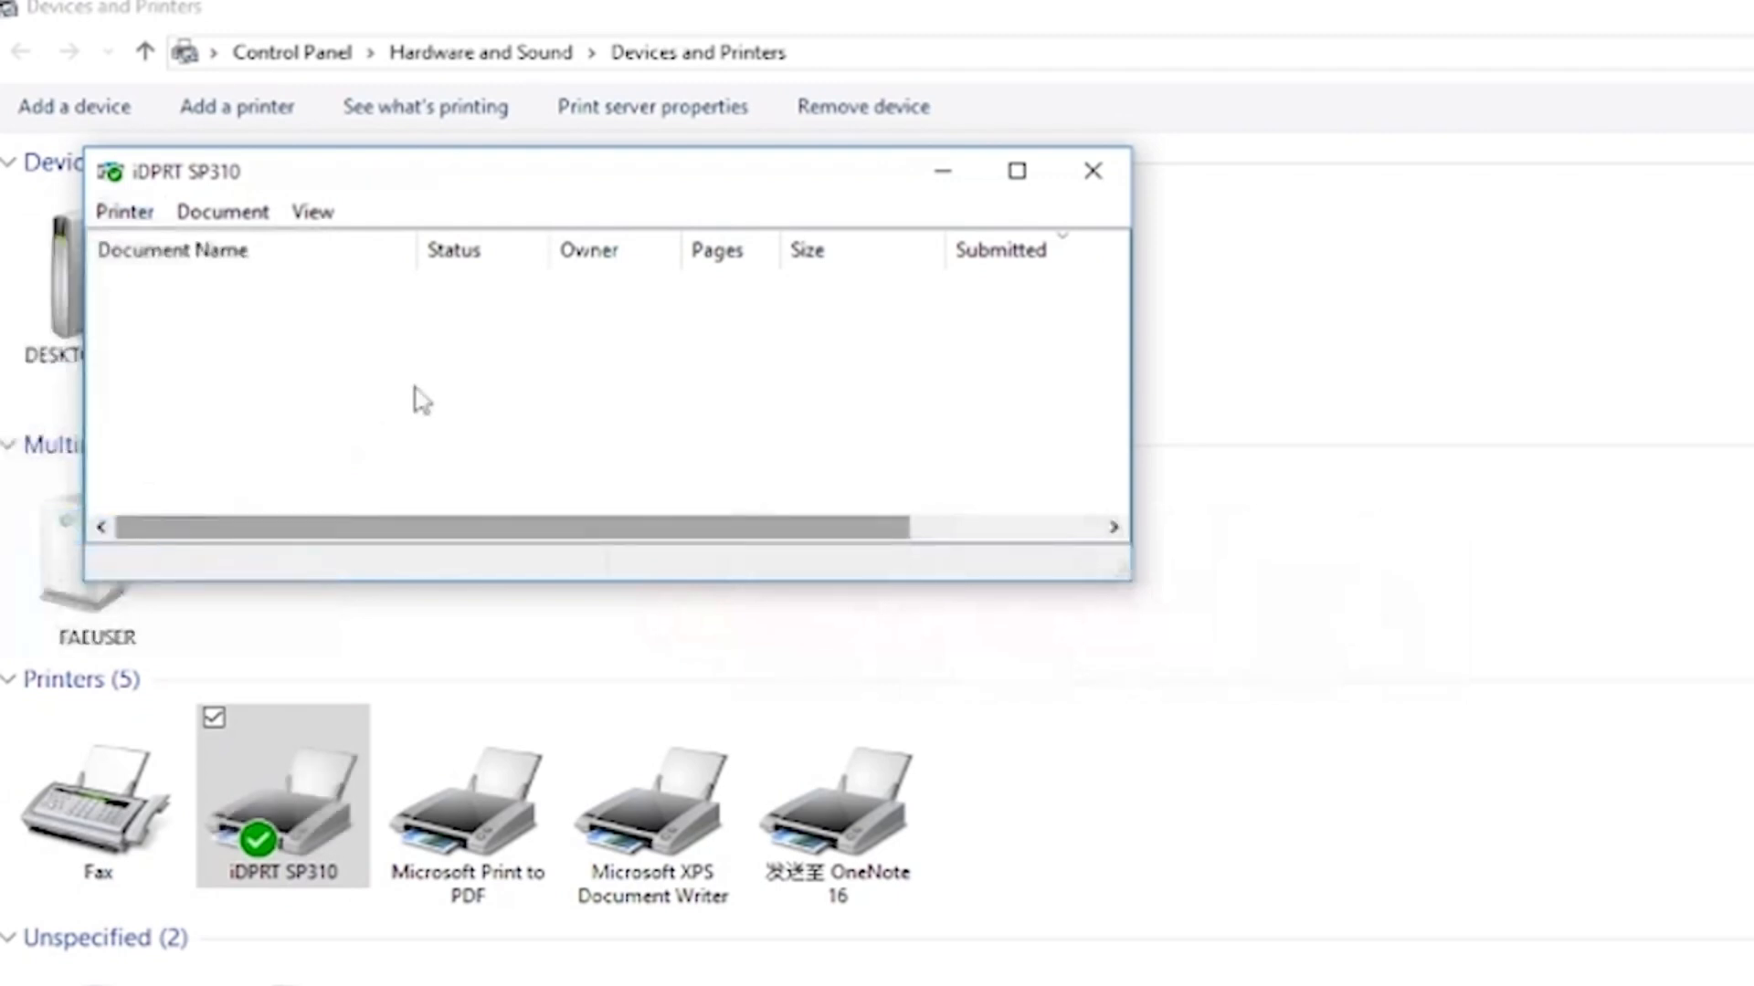